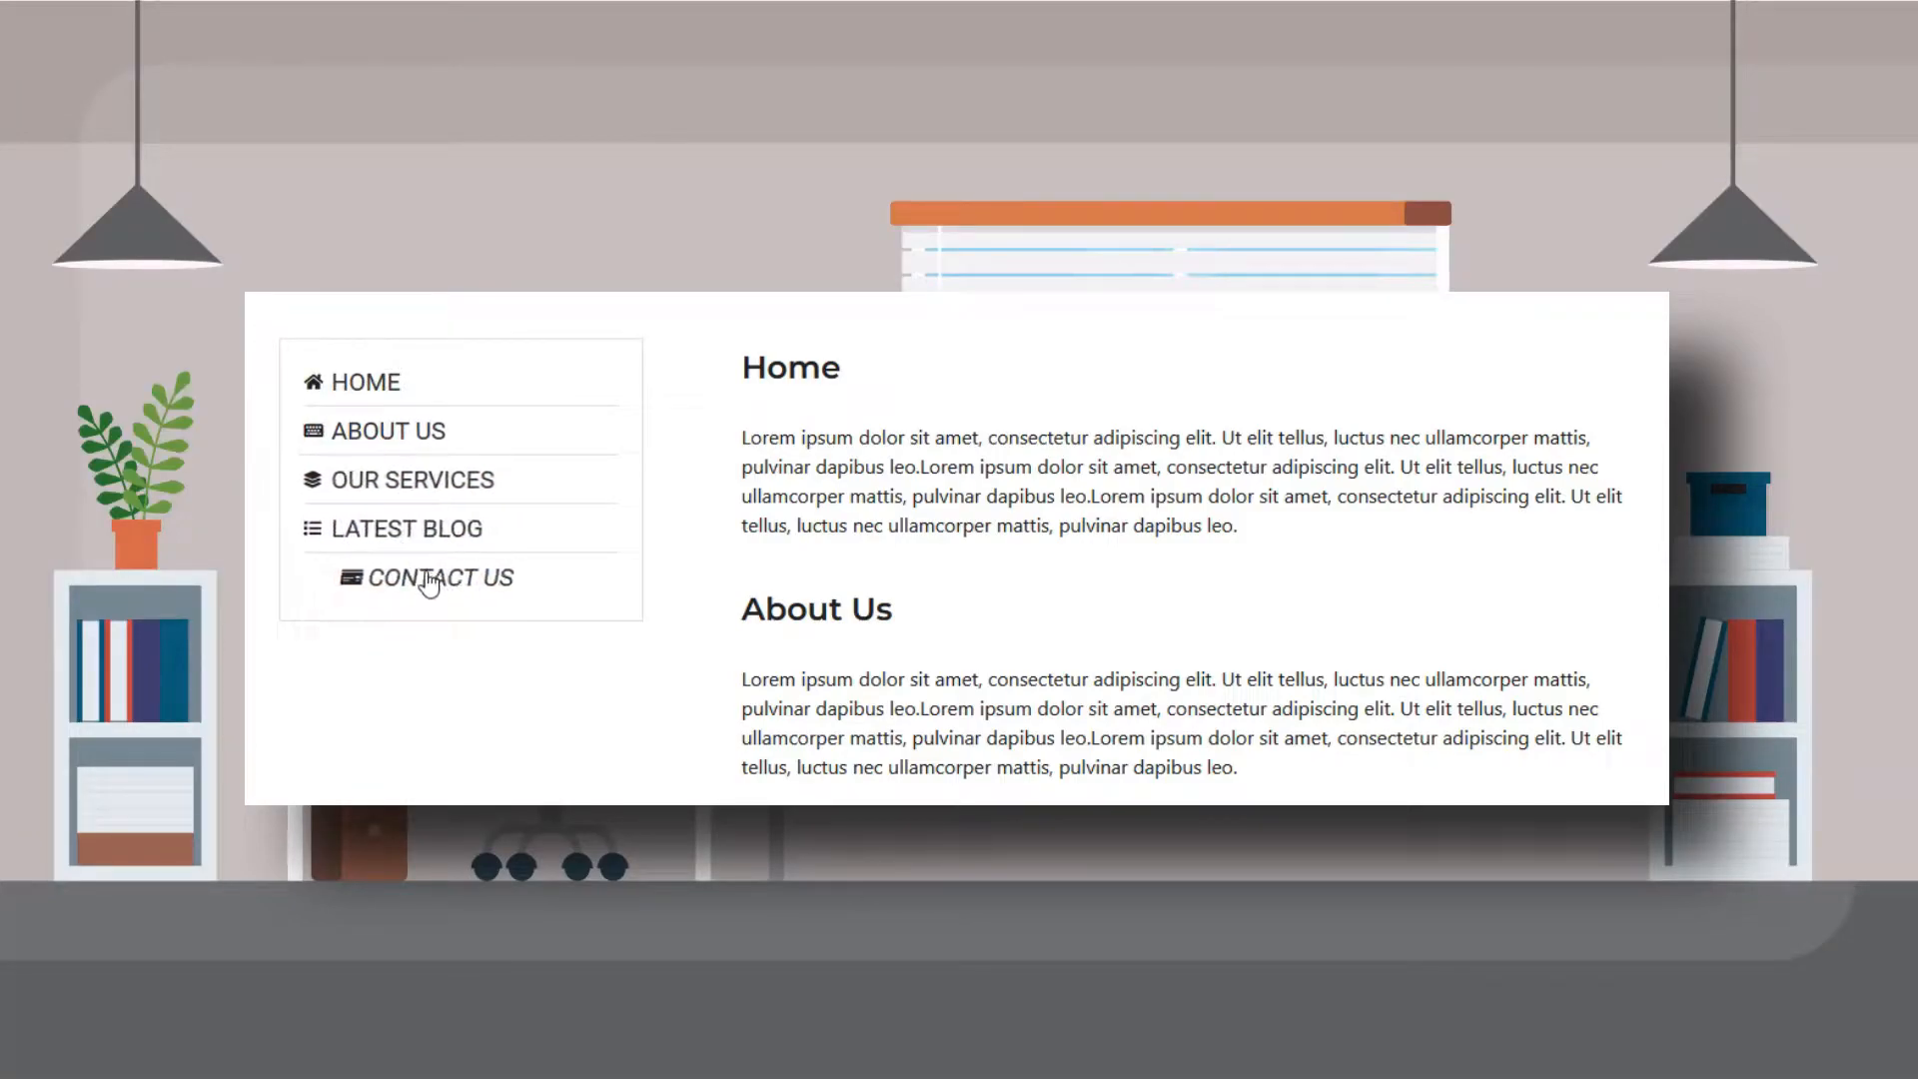
pyautogui.moveTo(381, 431)
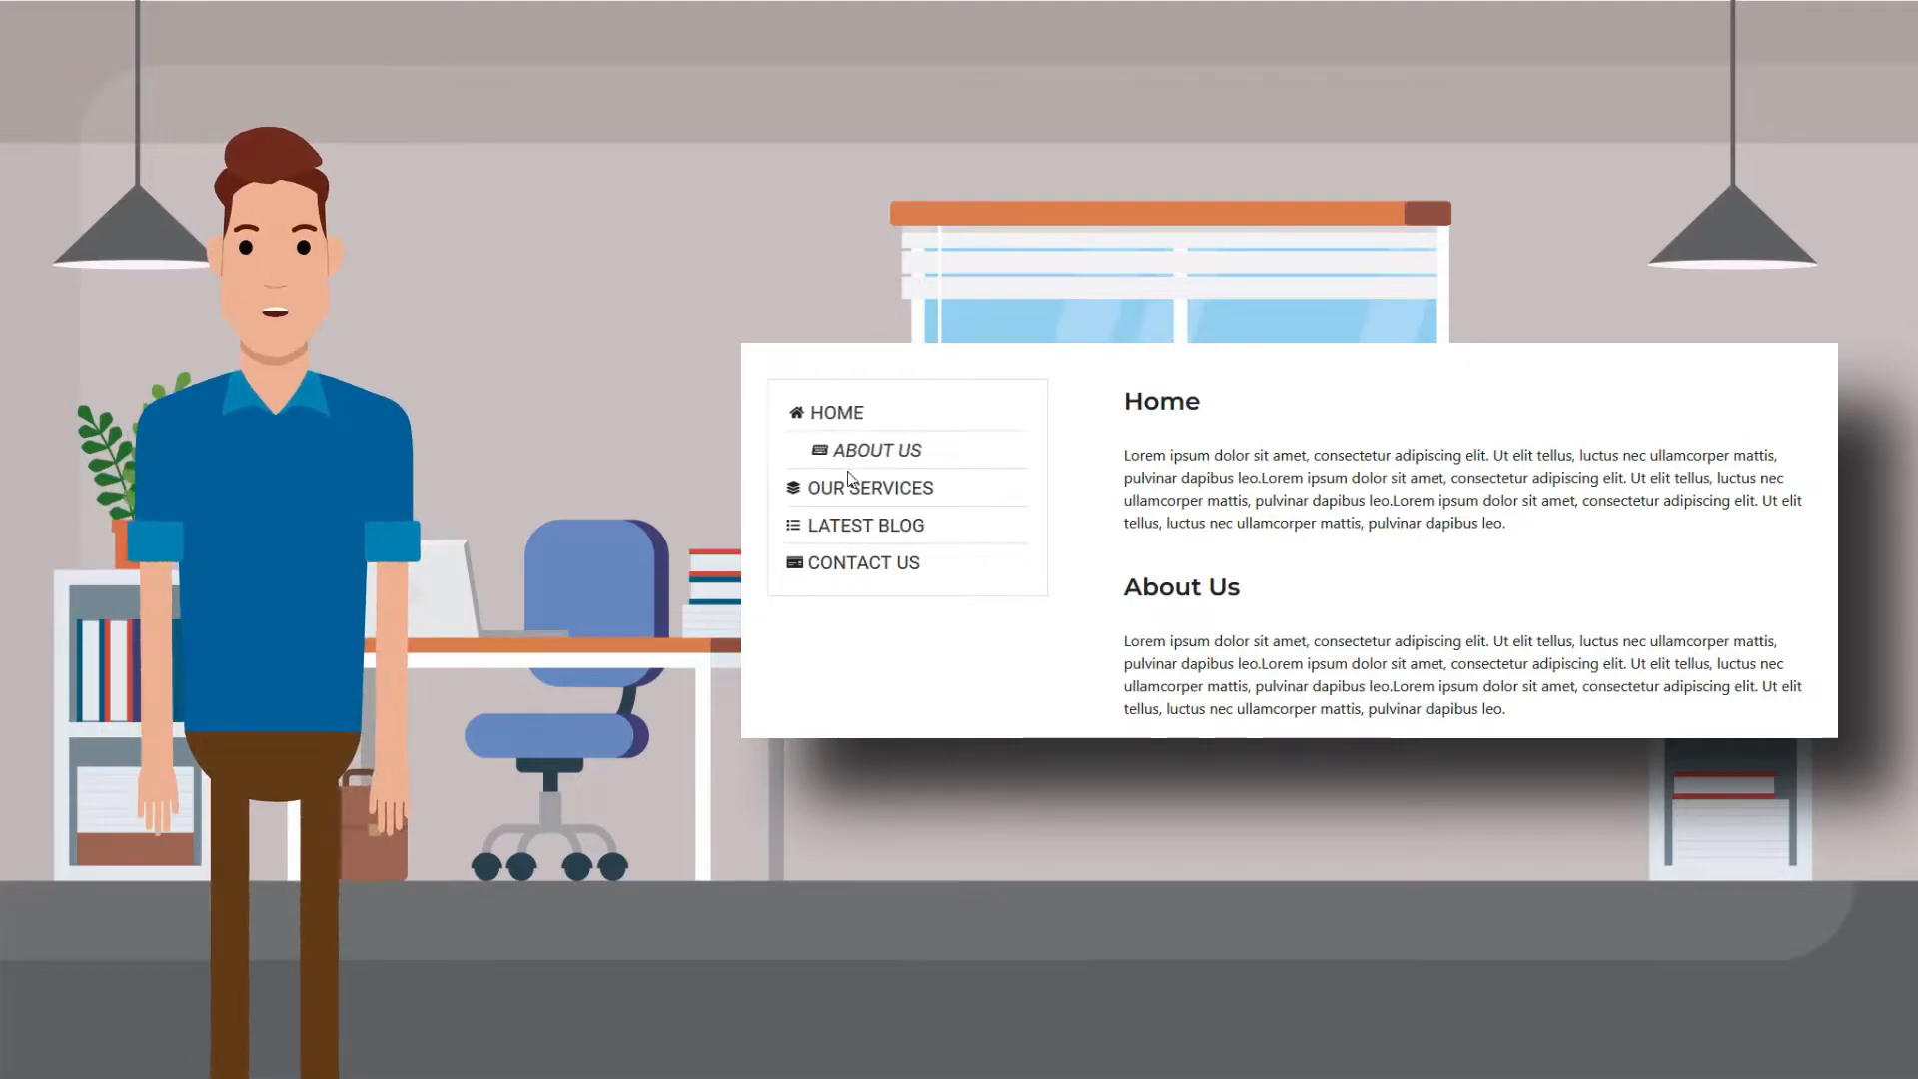
pyautogui.moveTo(852, 509)
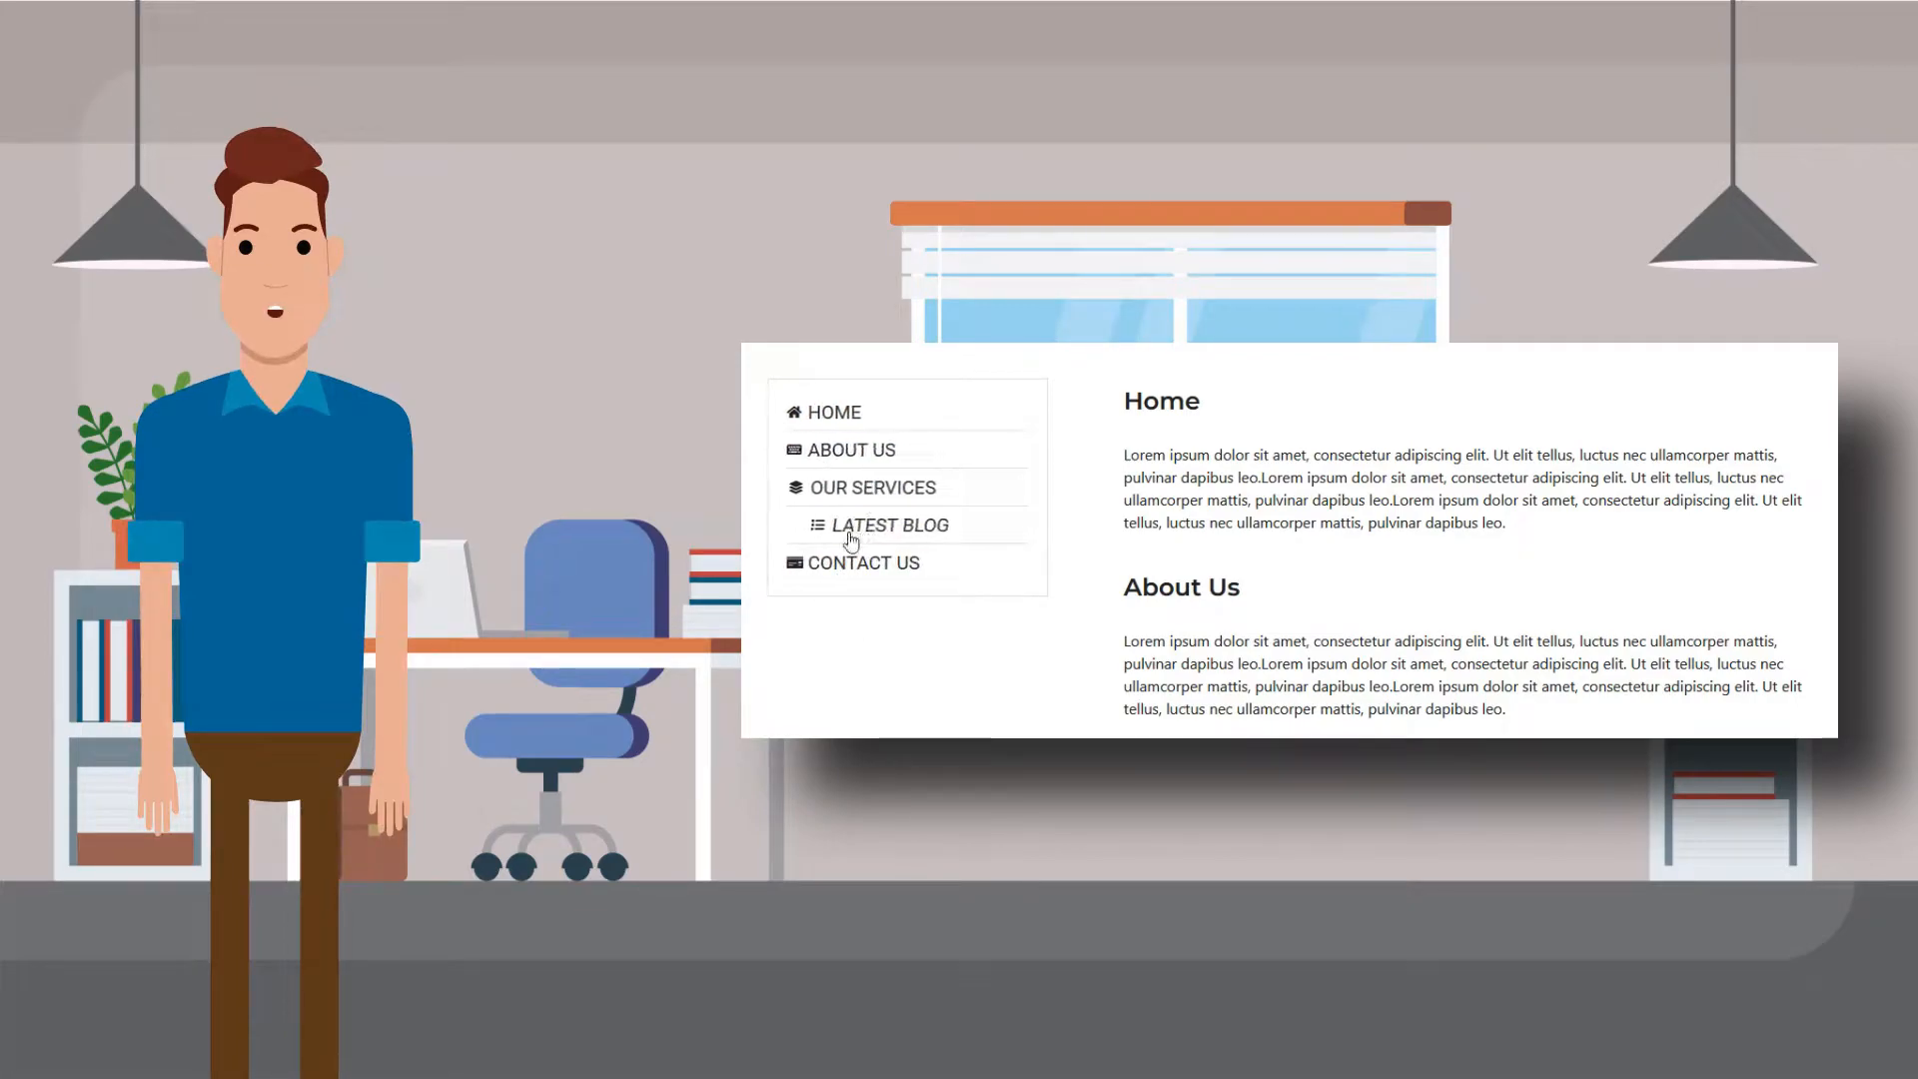
pyautogui.moveTo(856, 571)
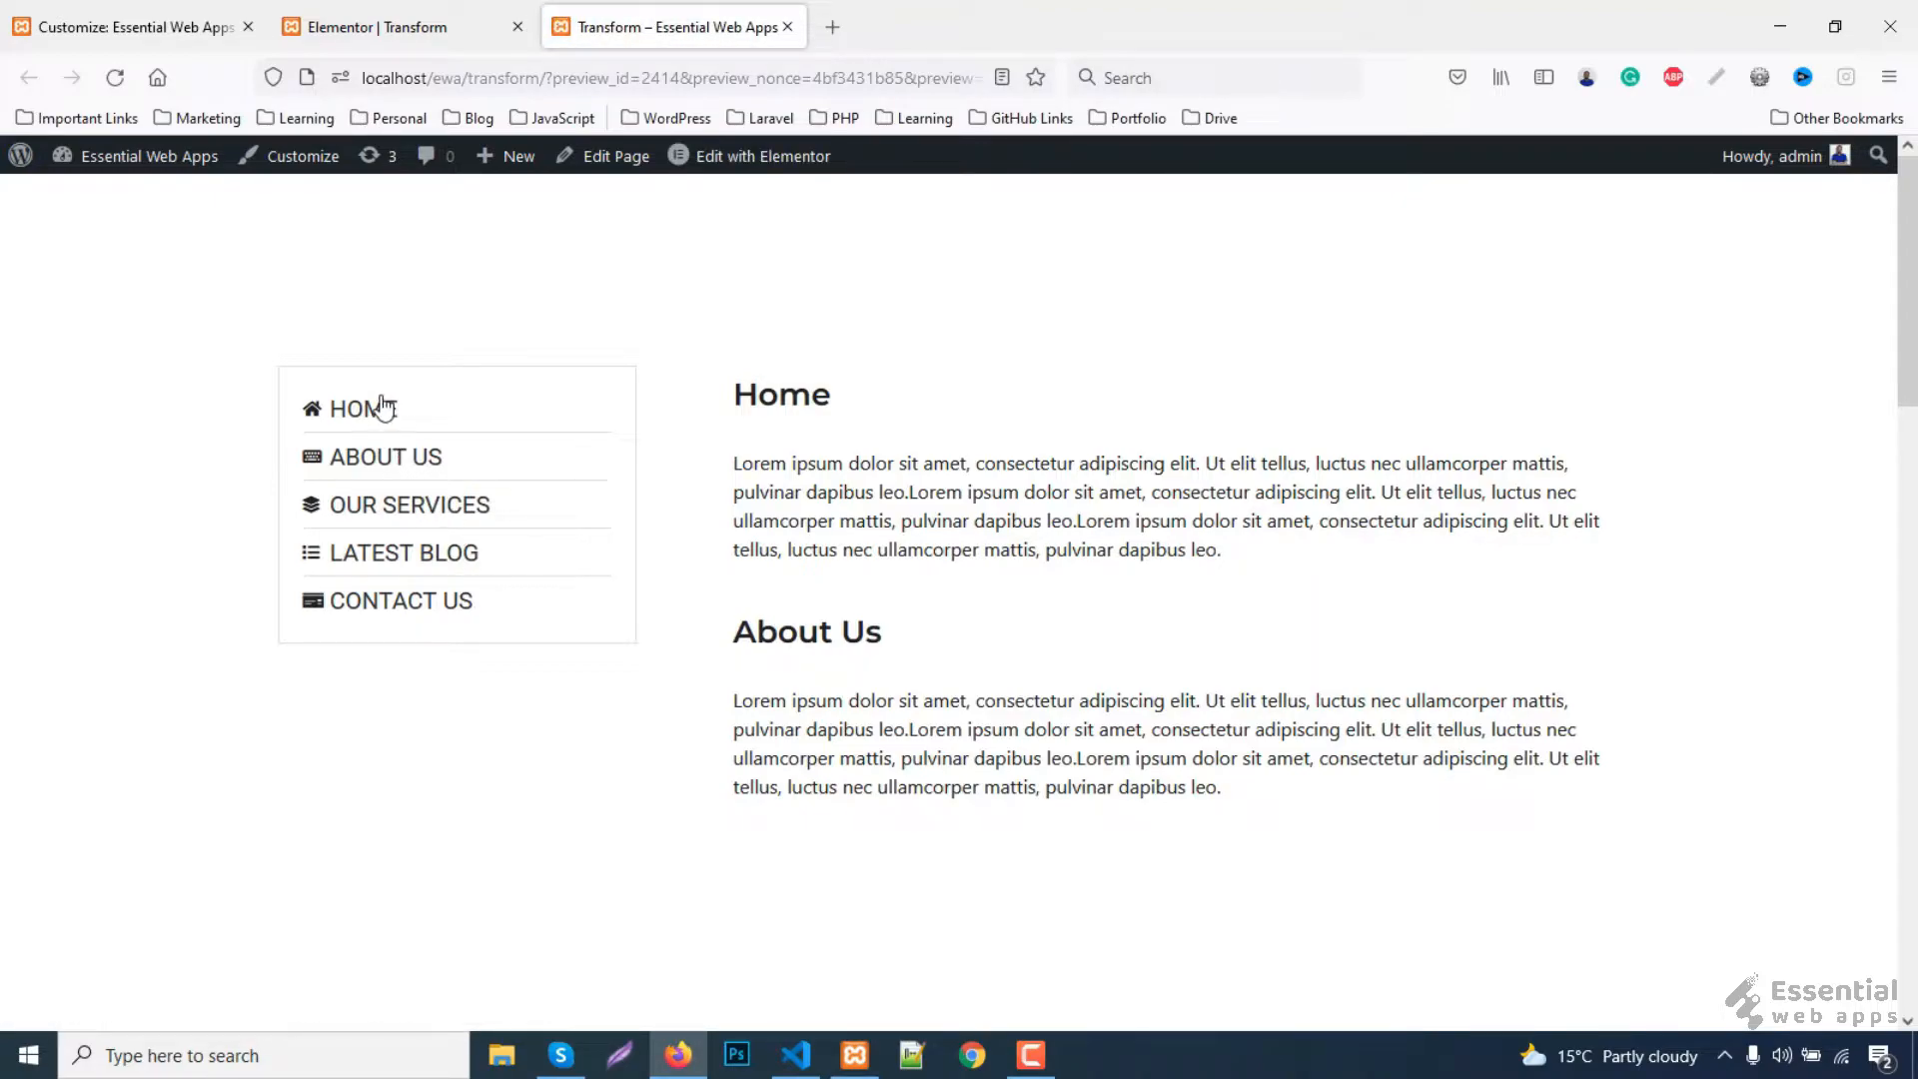
pyautogui.moveTo(372, 503)
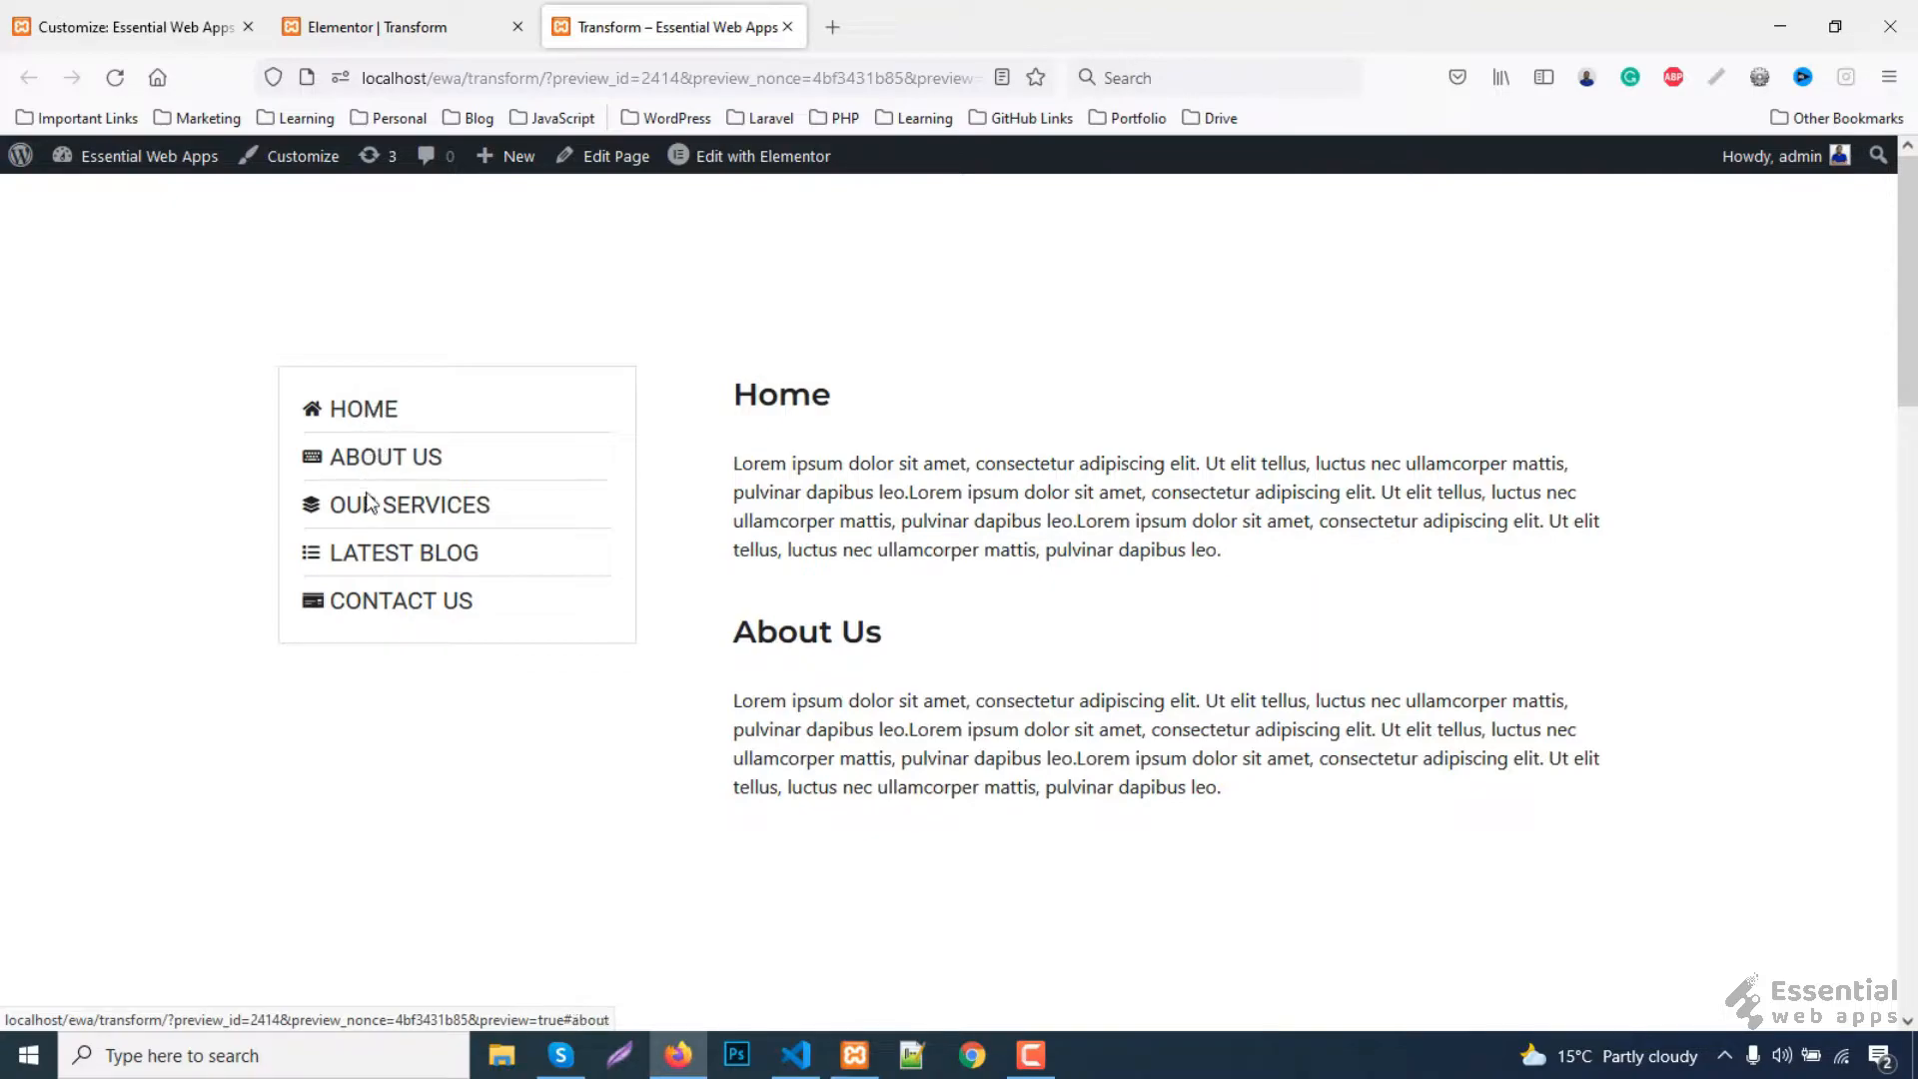
# - Add the CSS class 'list-transform' to the icon list, update the page, and view it live
pyautogui.click(372, 27)
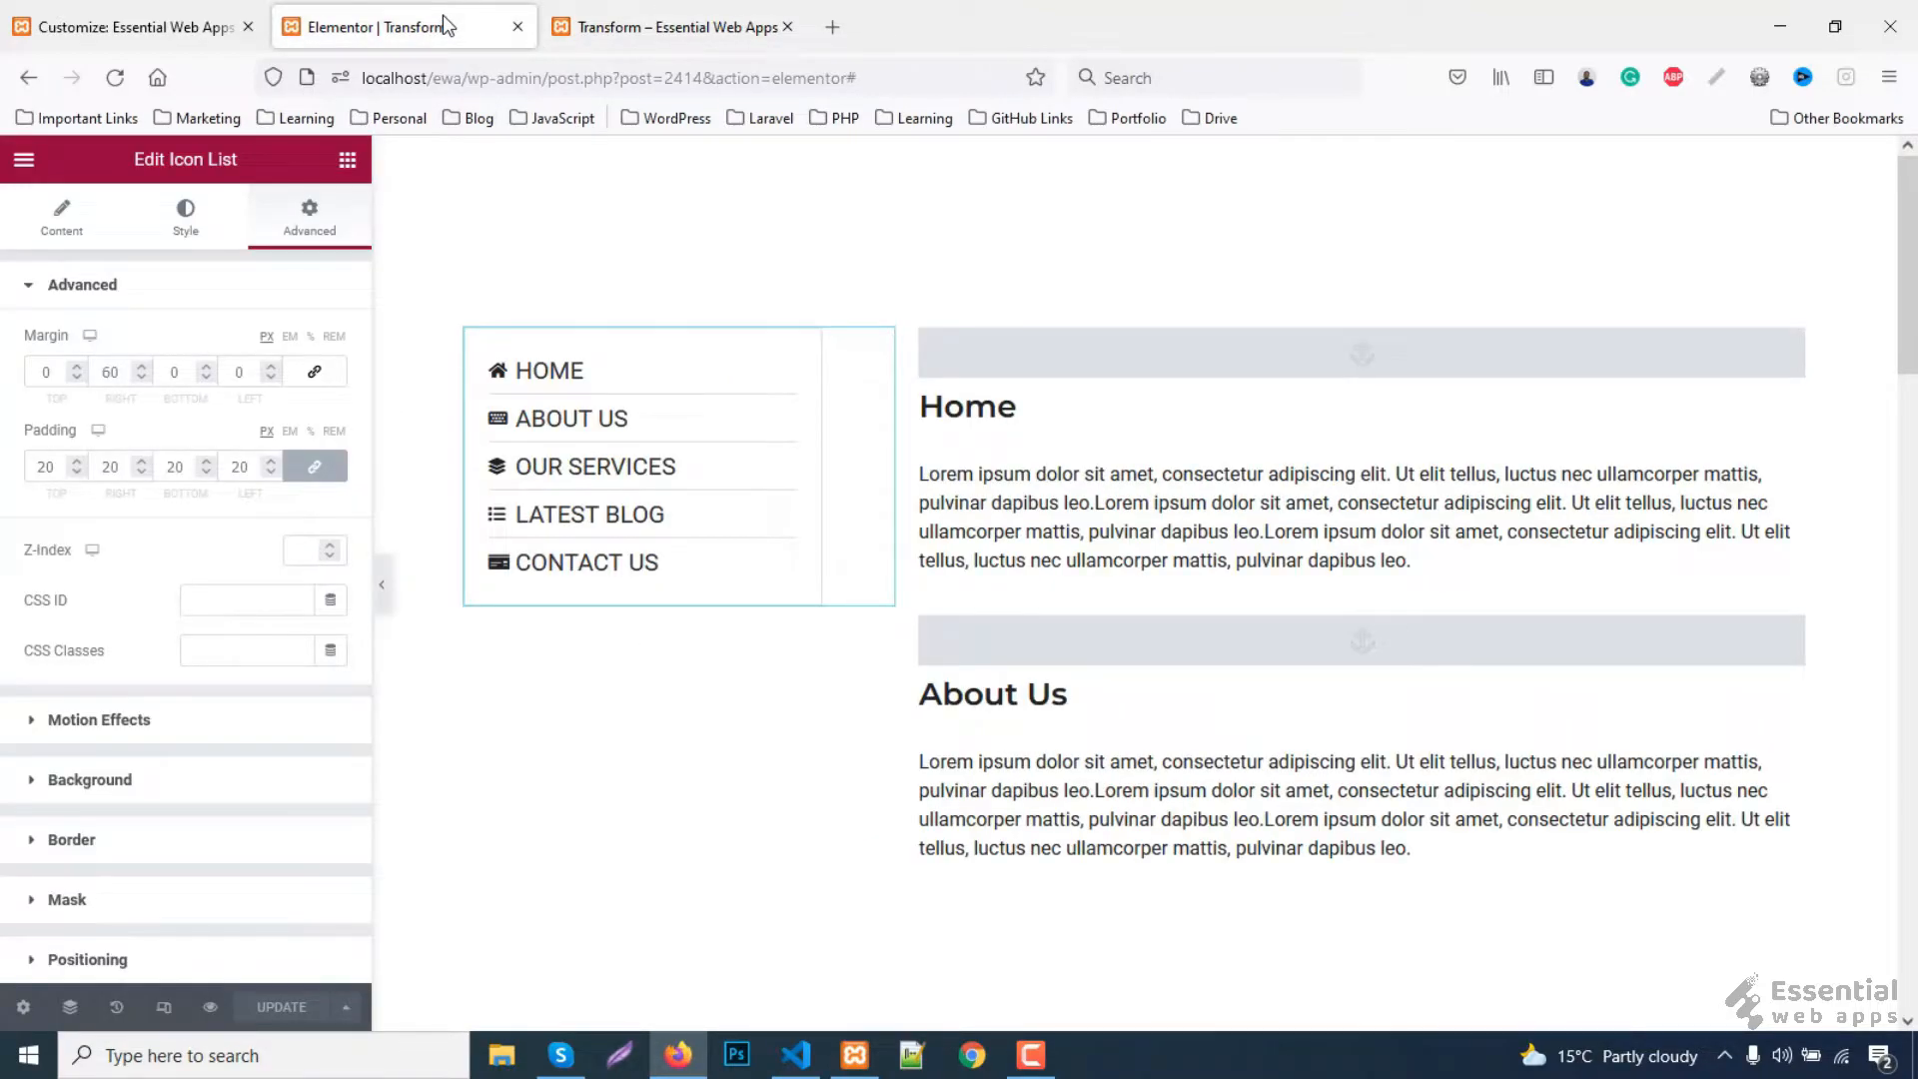
pyautogui.click(245, 650)
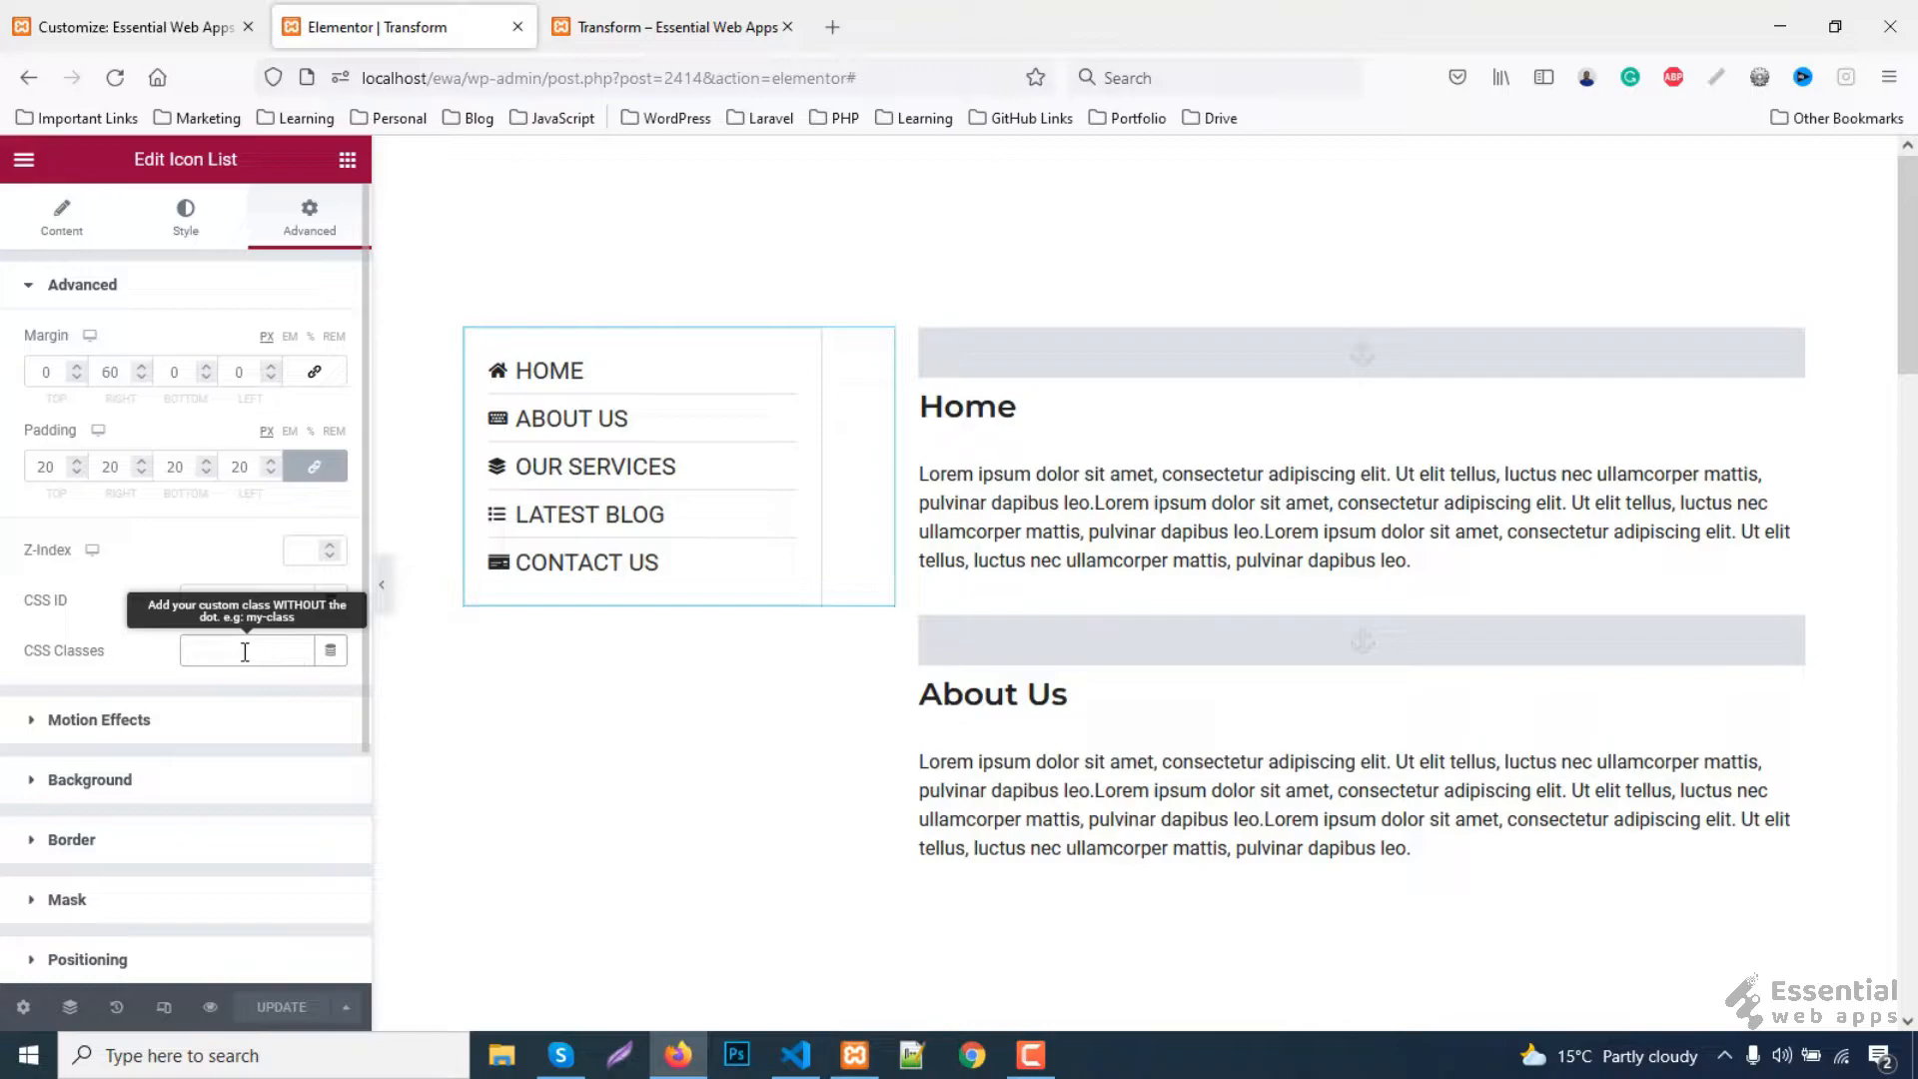
pyautogui.write('list-transform')
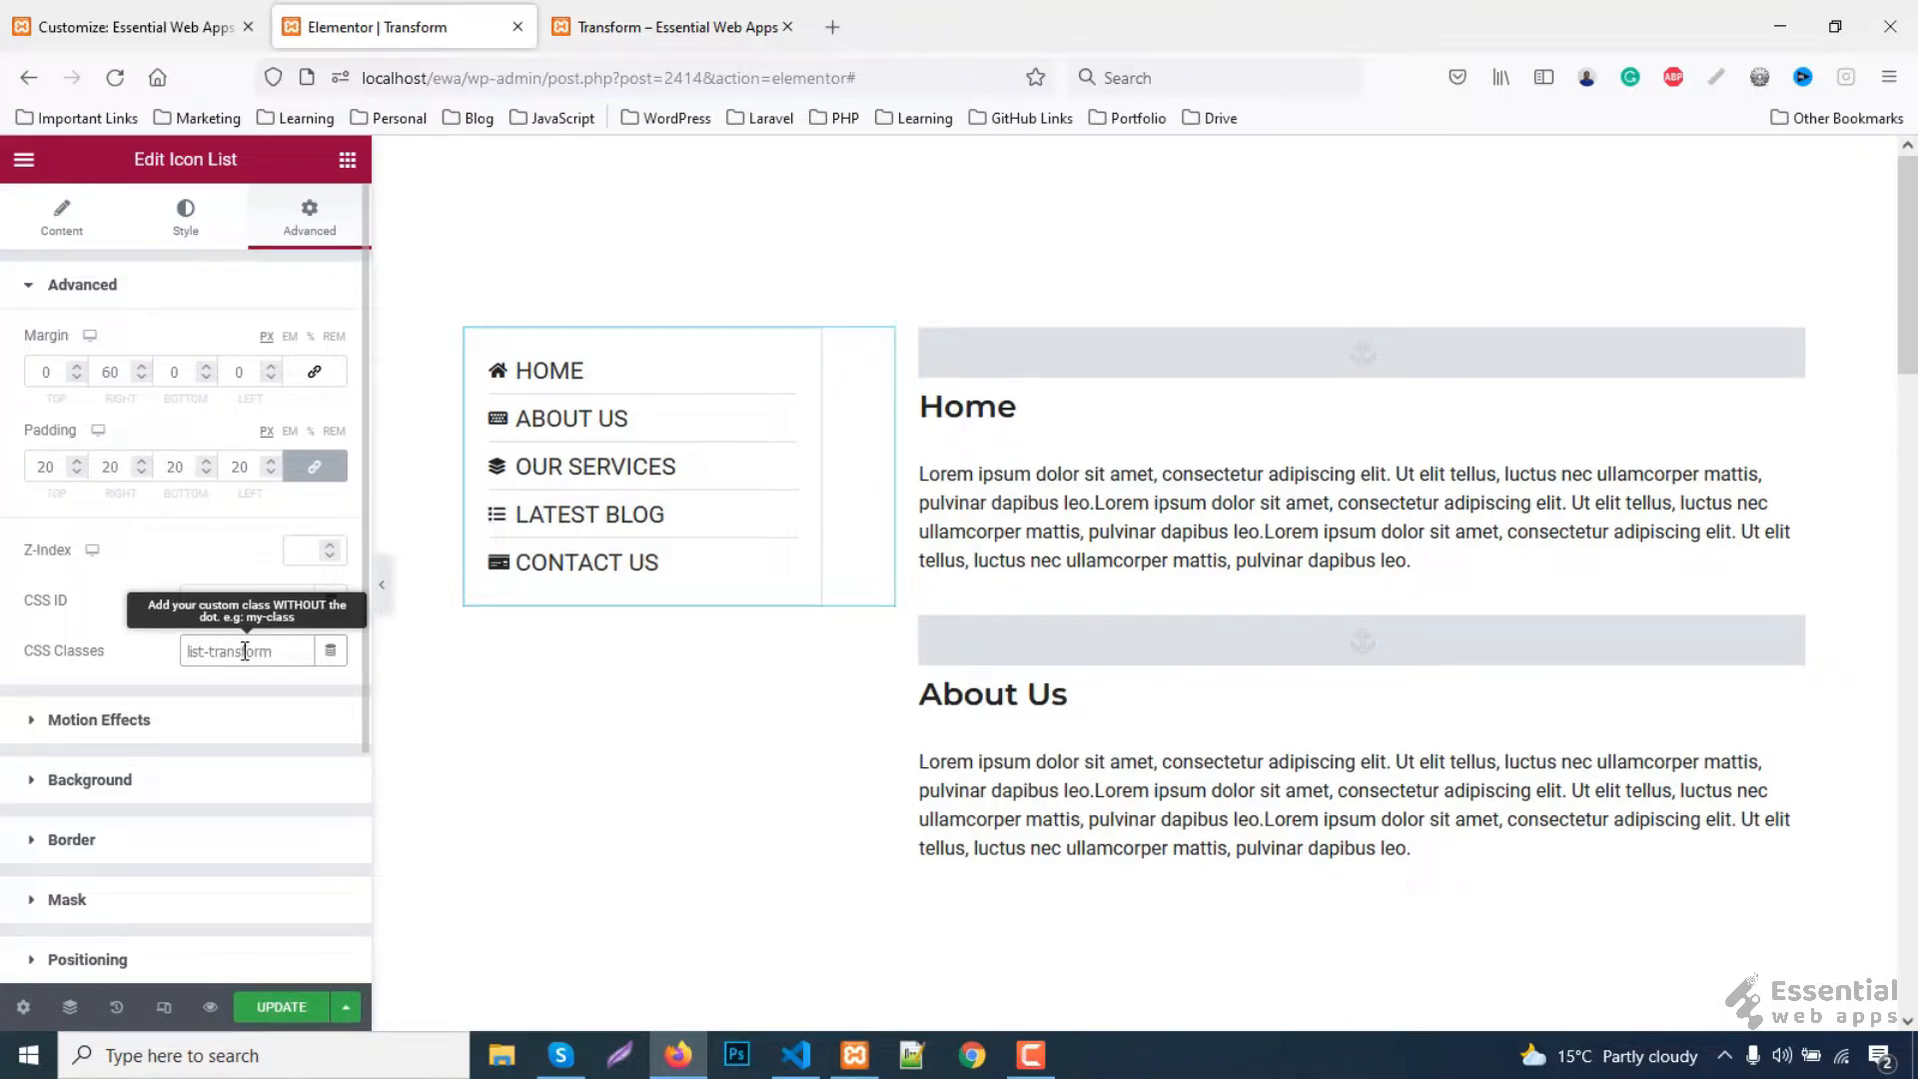
pyautogui.click(281, 1006)
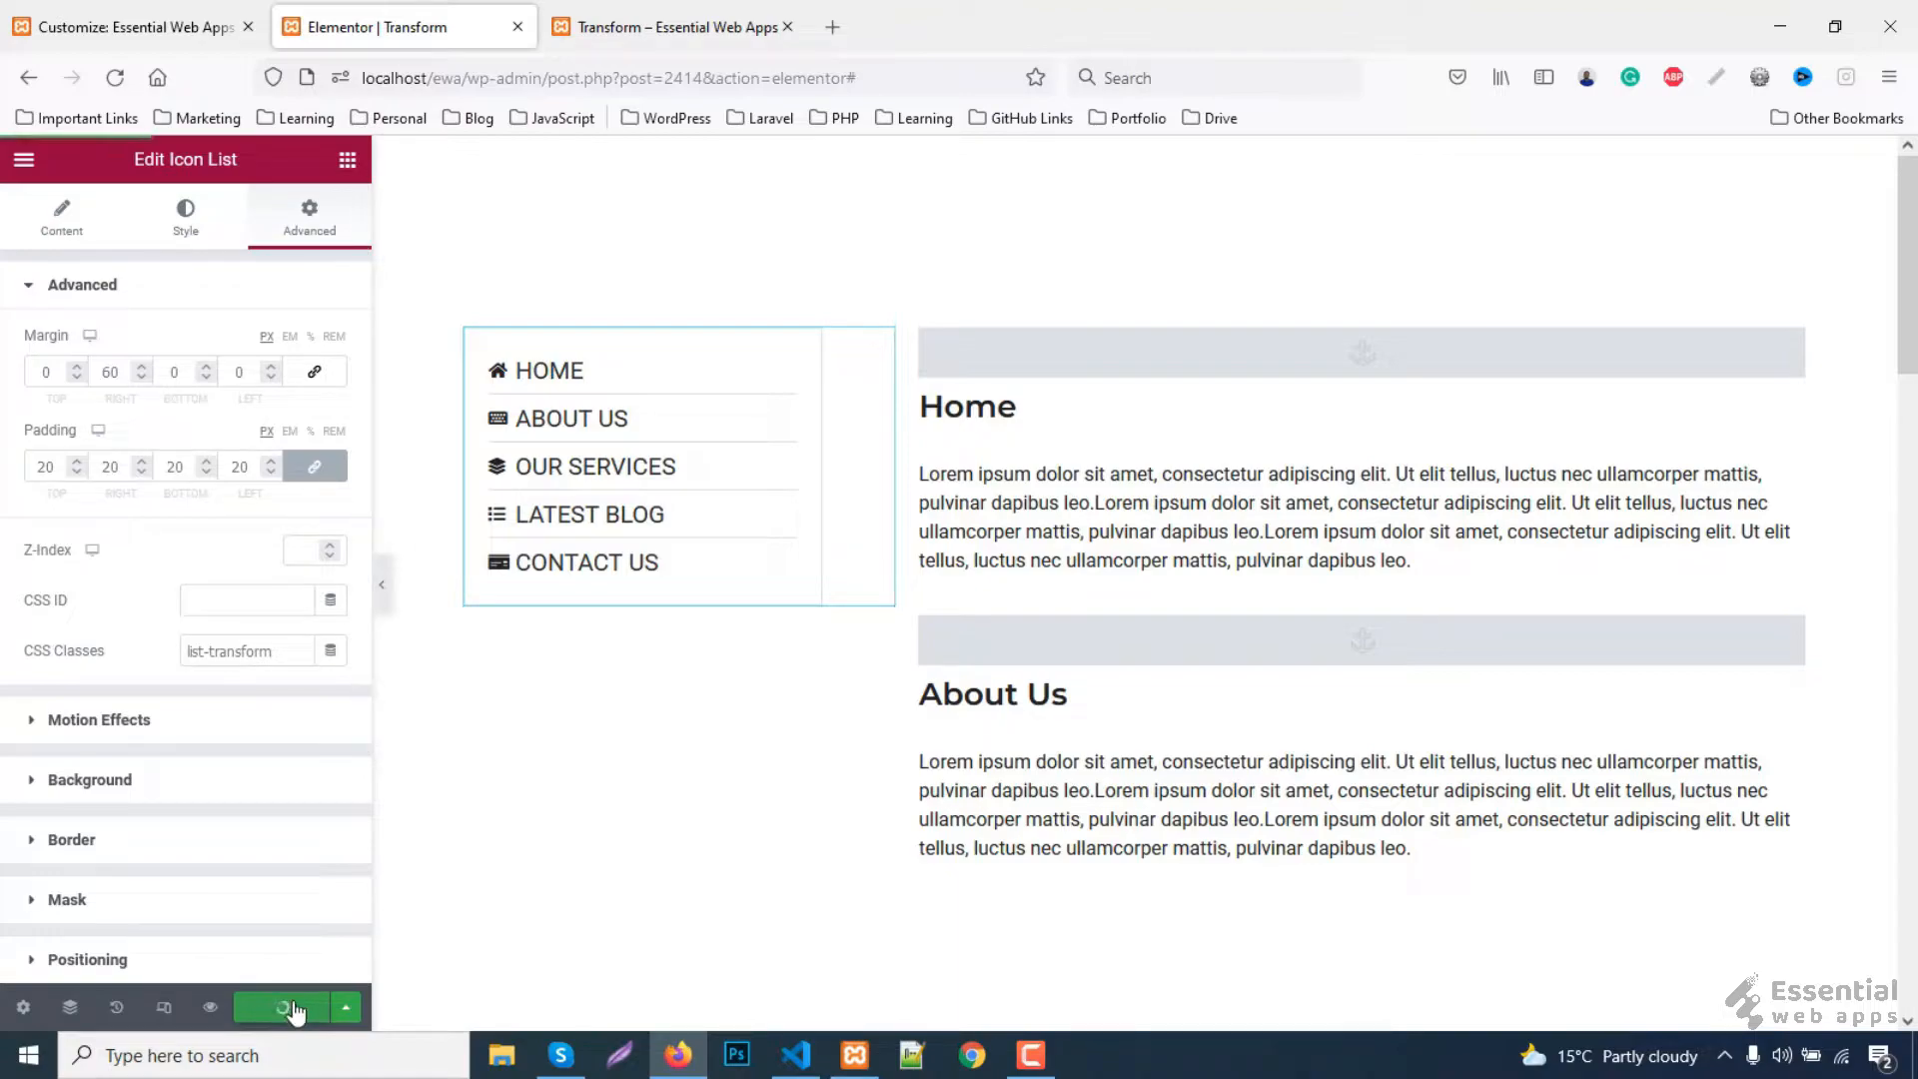
pyautogui.click(286, 1006)
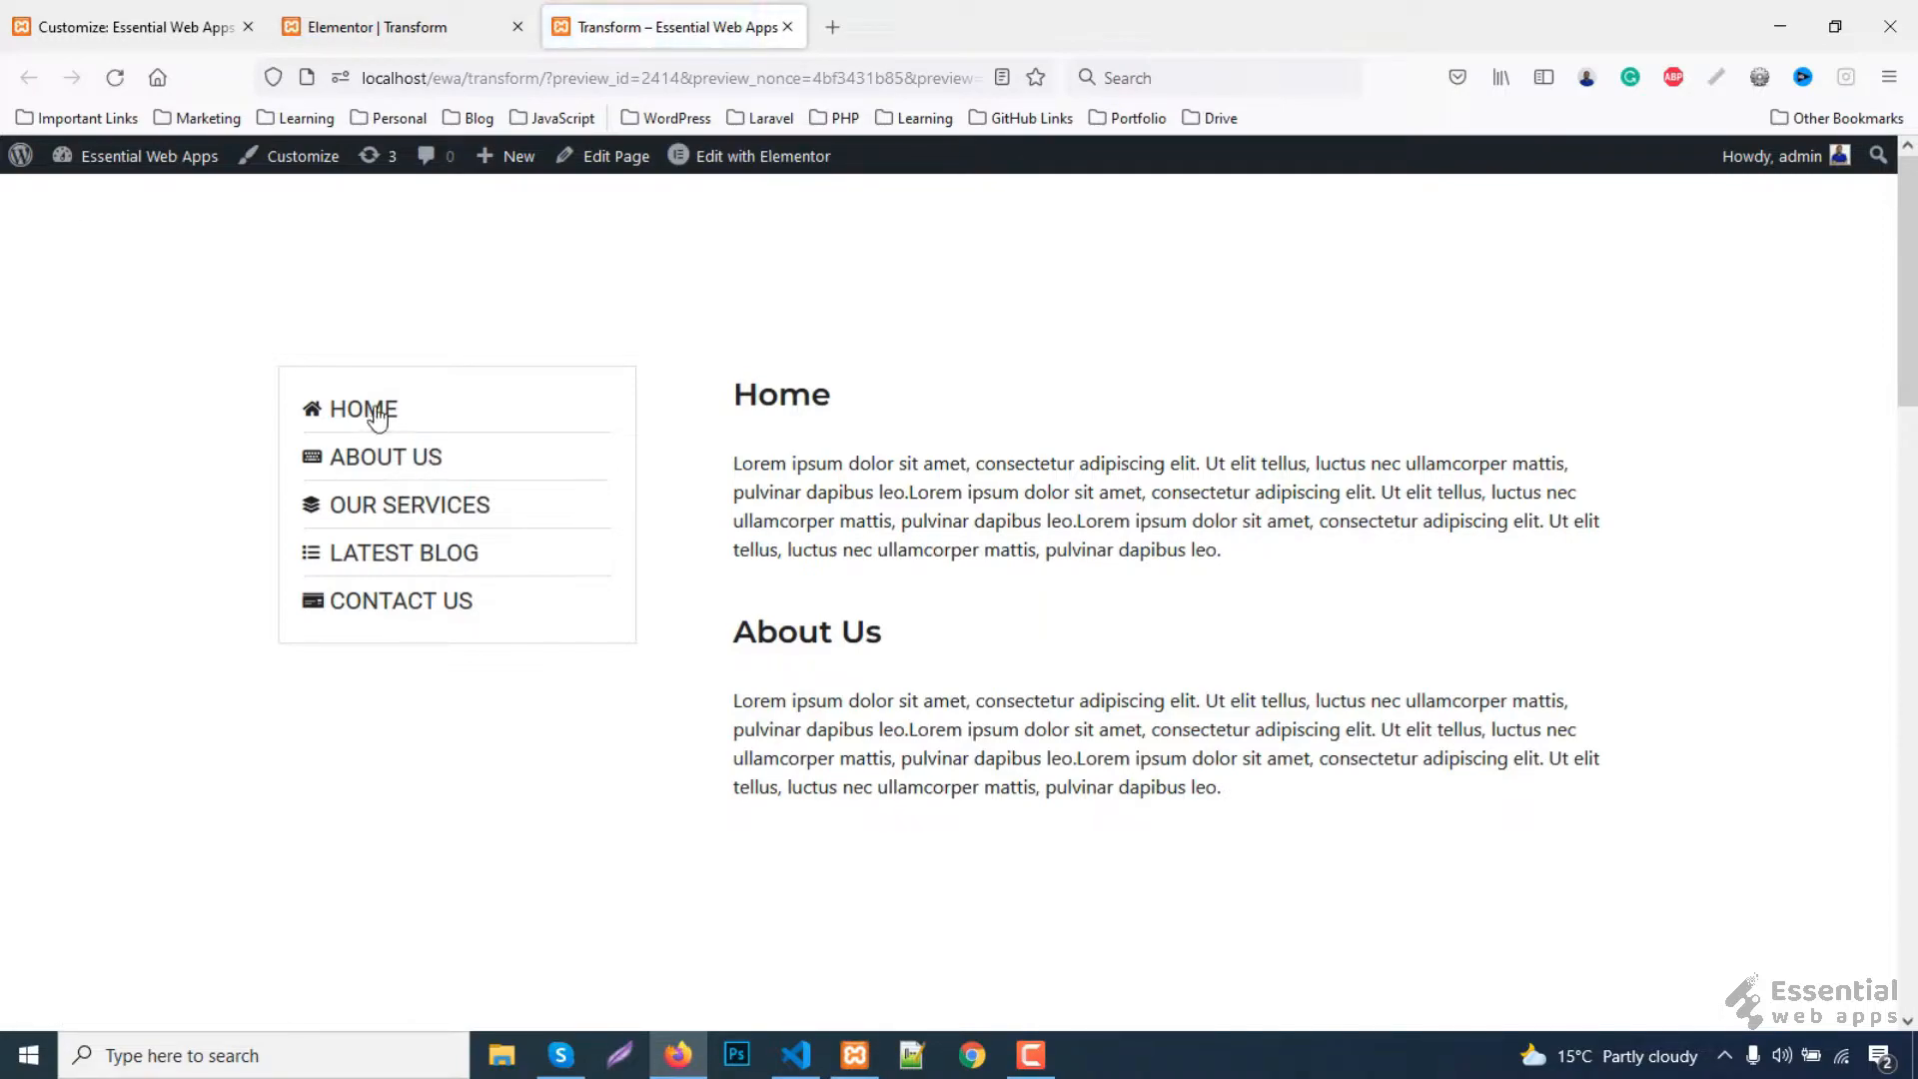
# - Open Firefox developer tools and select the list-transform class on the menu element
pyautogui.press('F12')
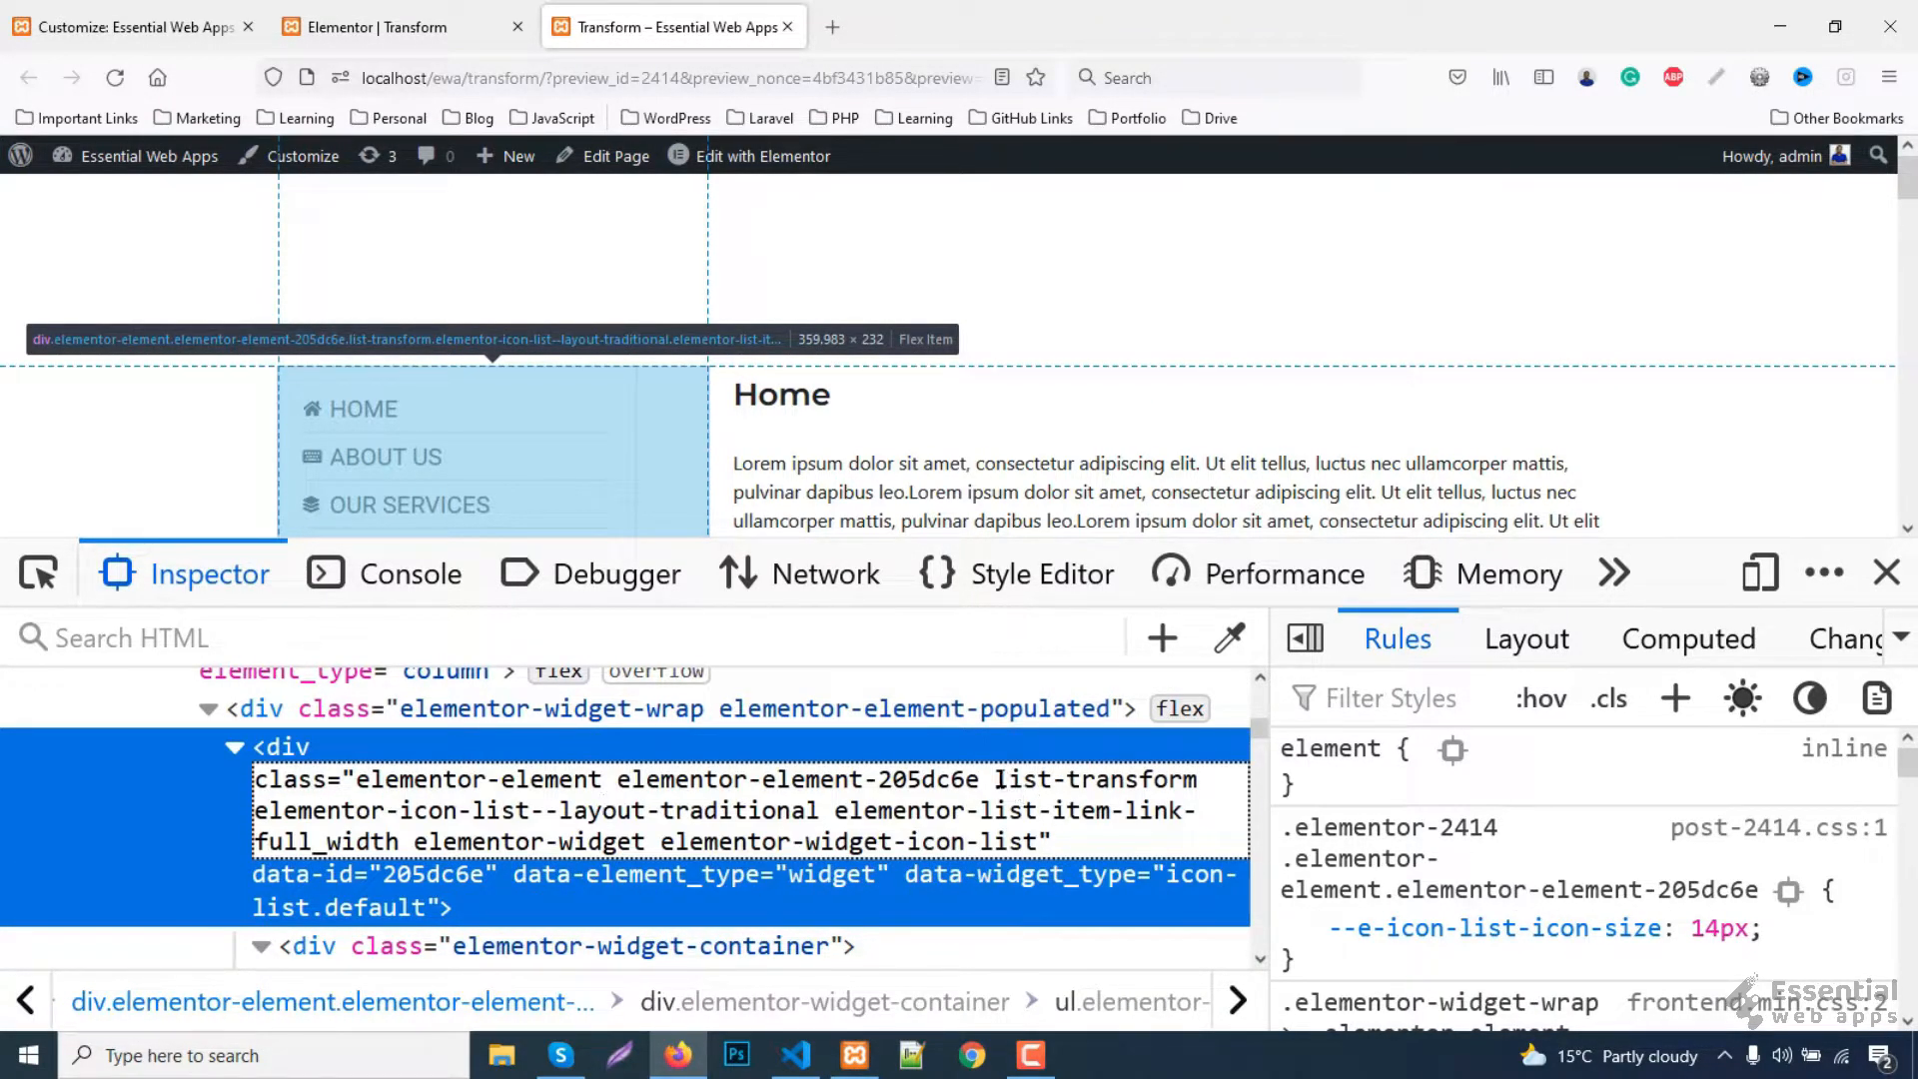
pyautogui.doubleClick(1096, 779)
pyautogui.write('.list-transform l')
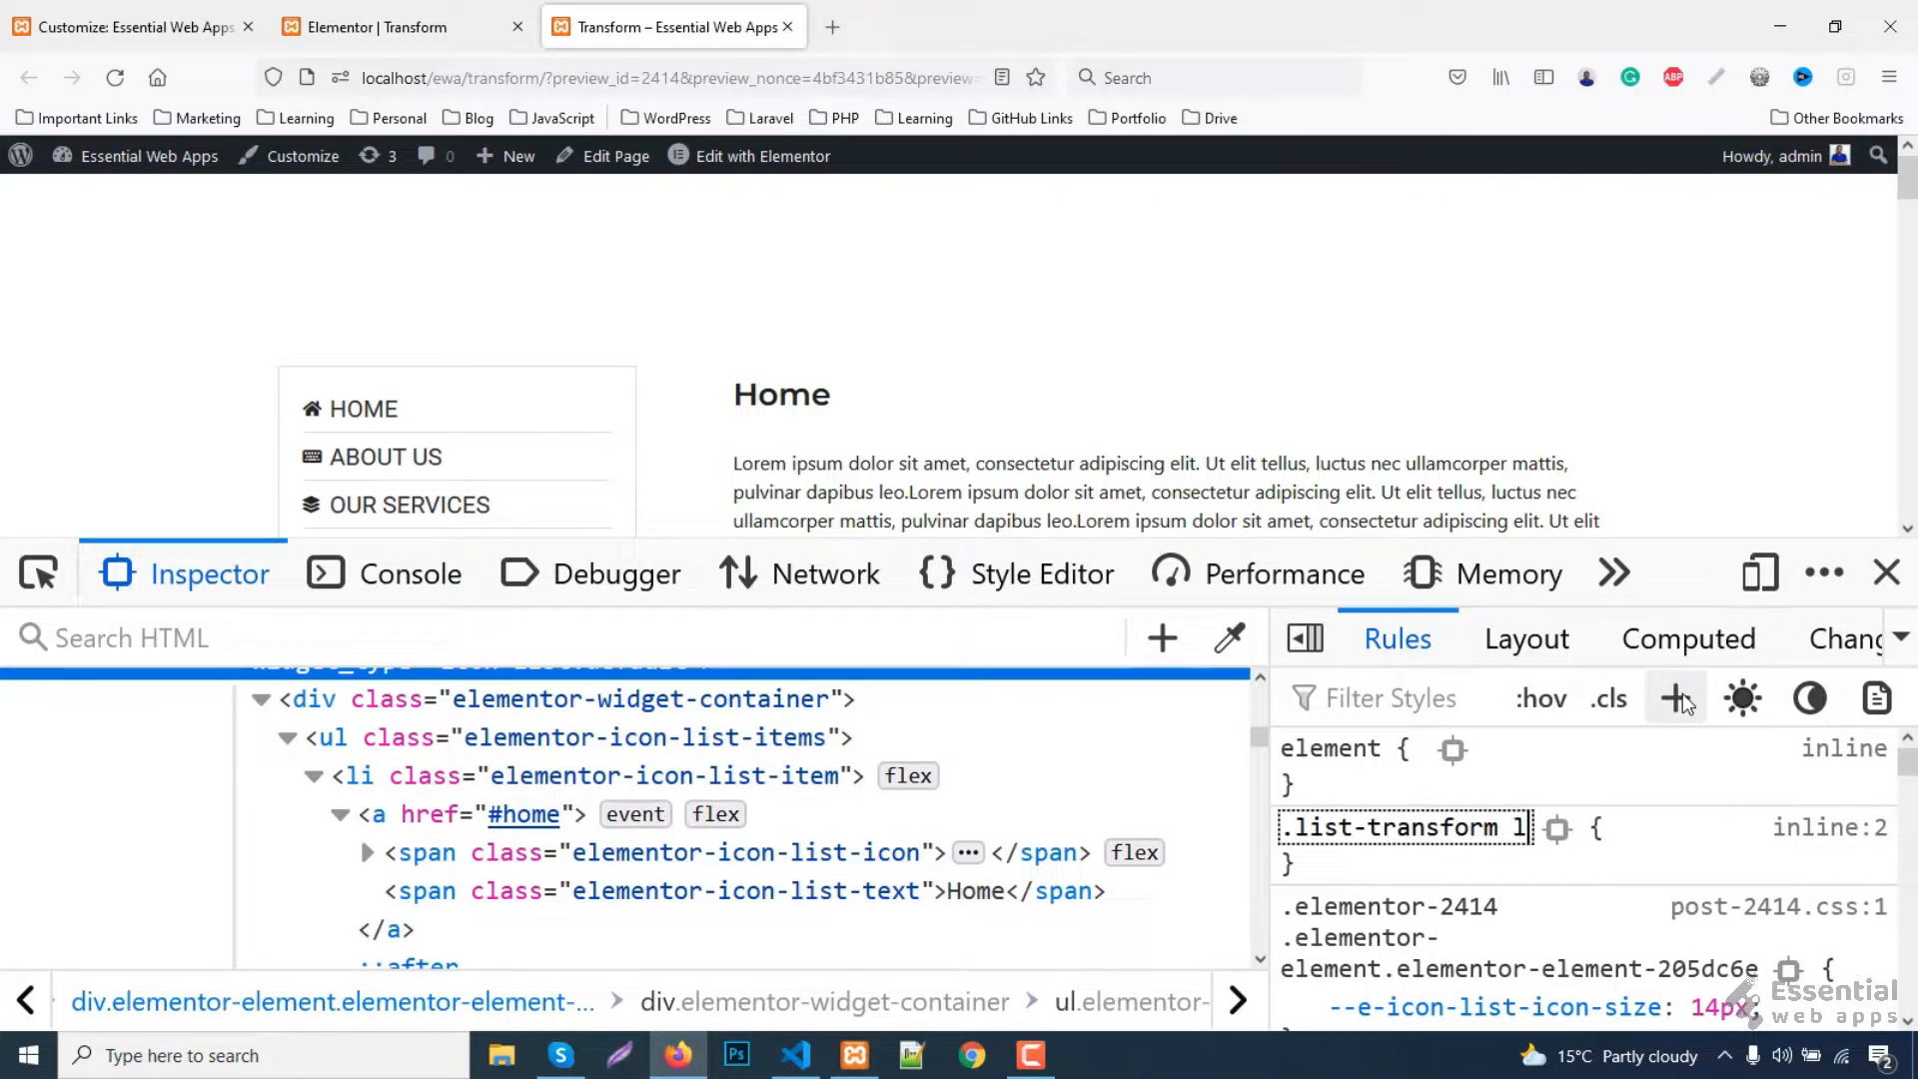
# - Write the rule .list-transform li:hover a { transform: translateX(30px); }
pyautogui.write('i:hover a')
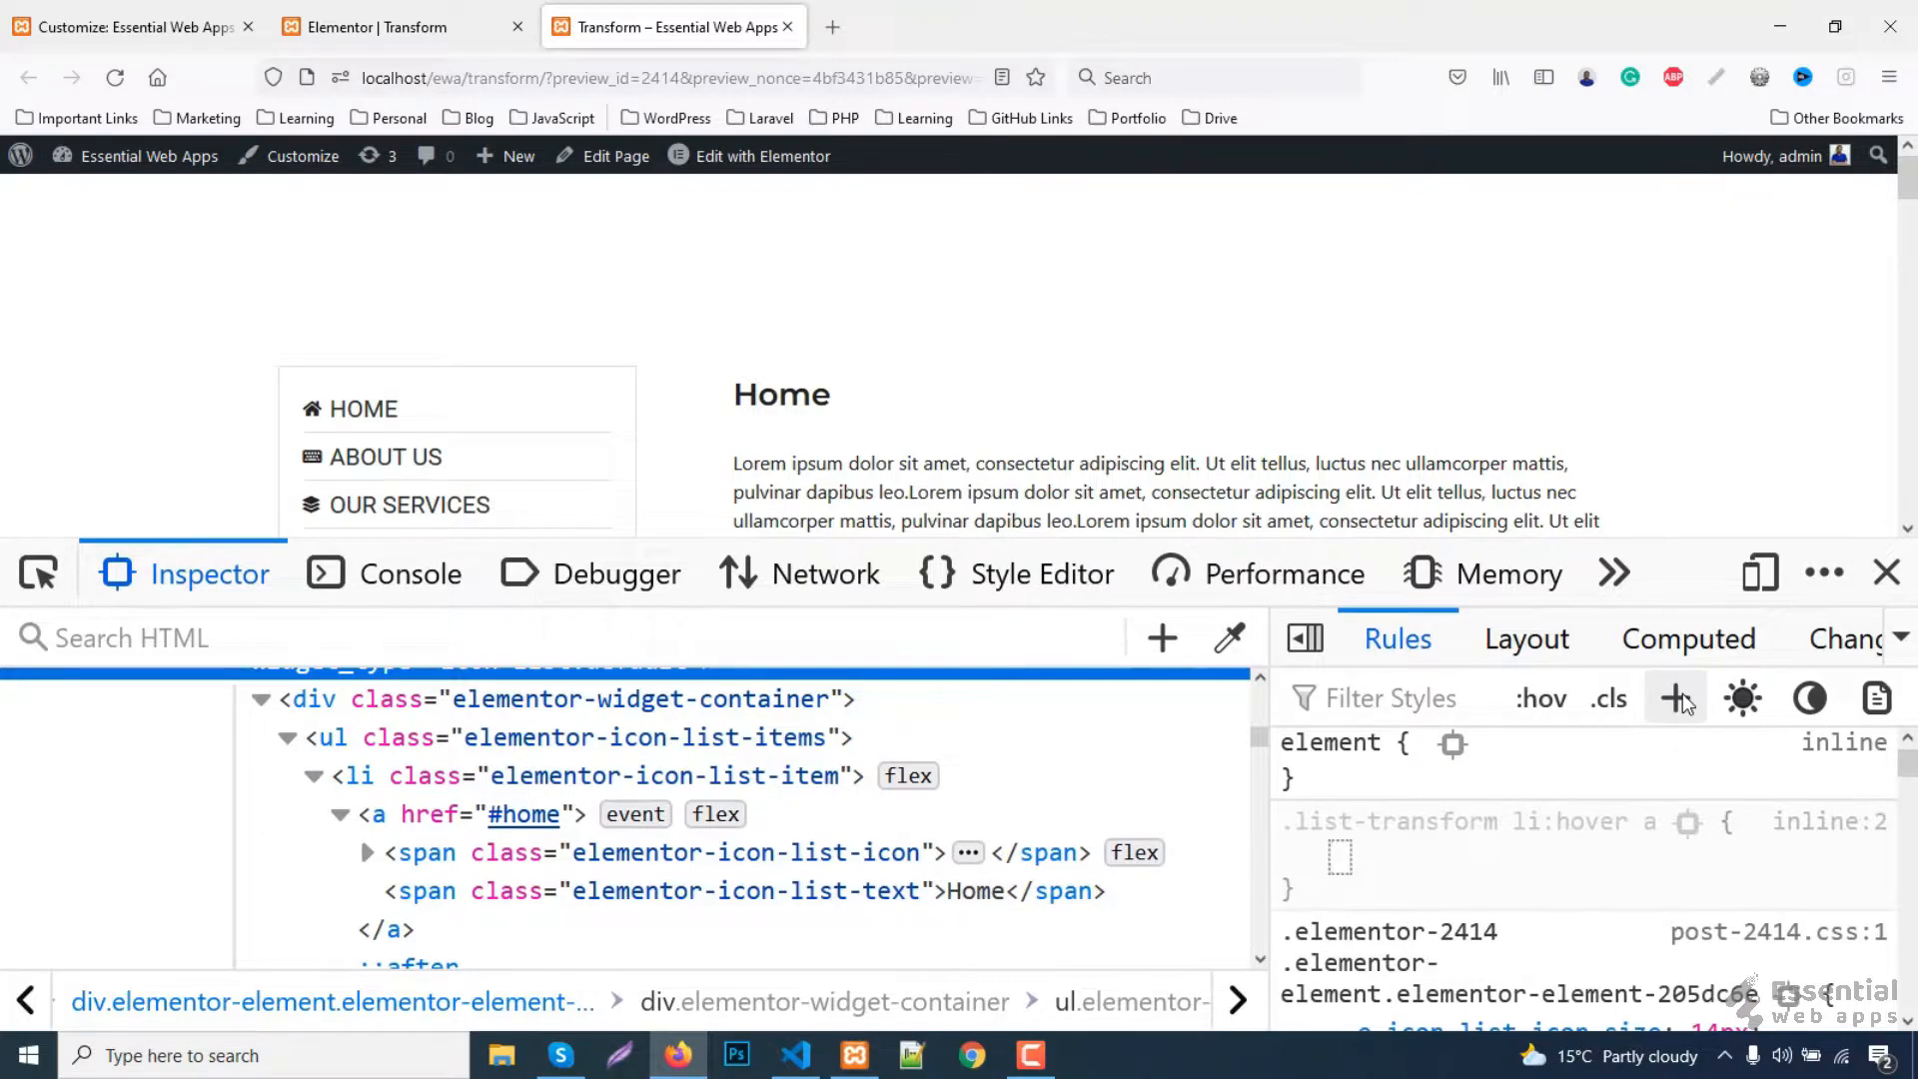
pyautogui.write('transform')
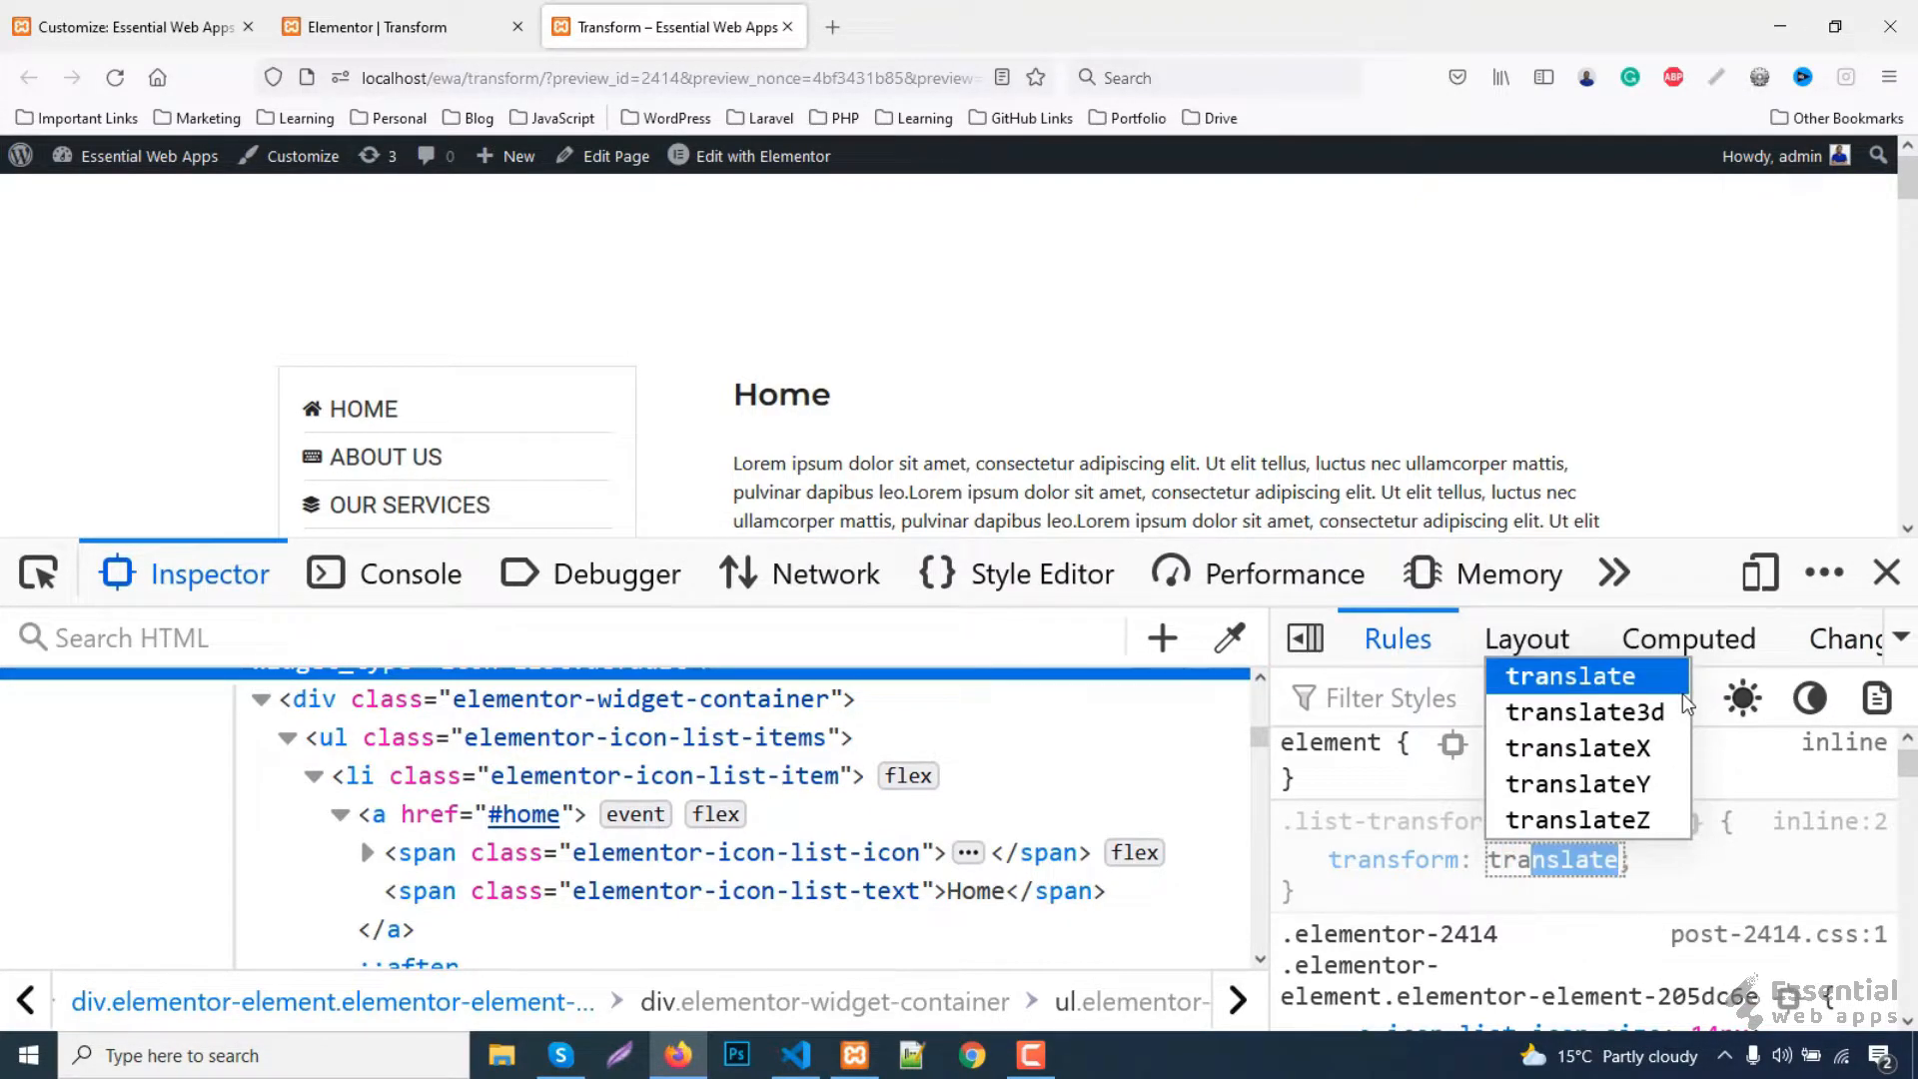
pyautogui.click(1577, 748)
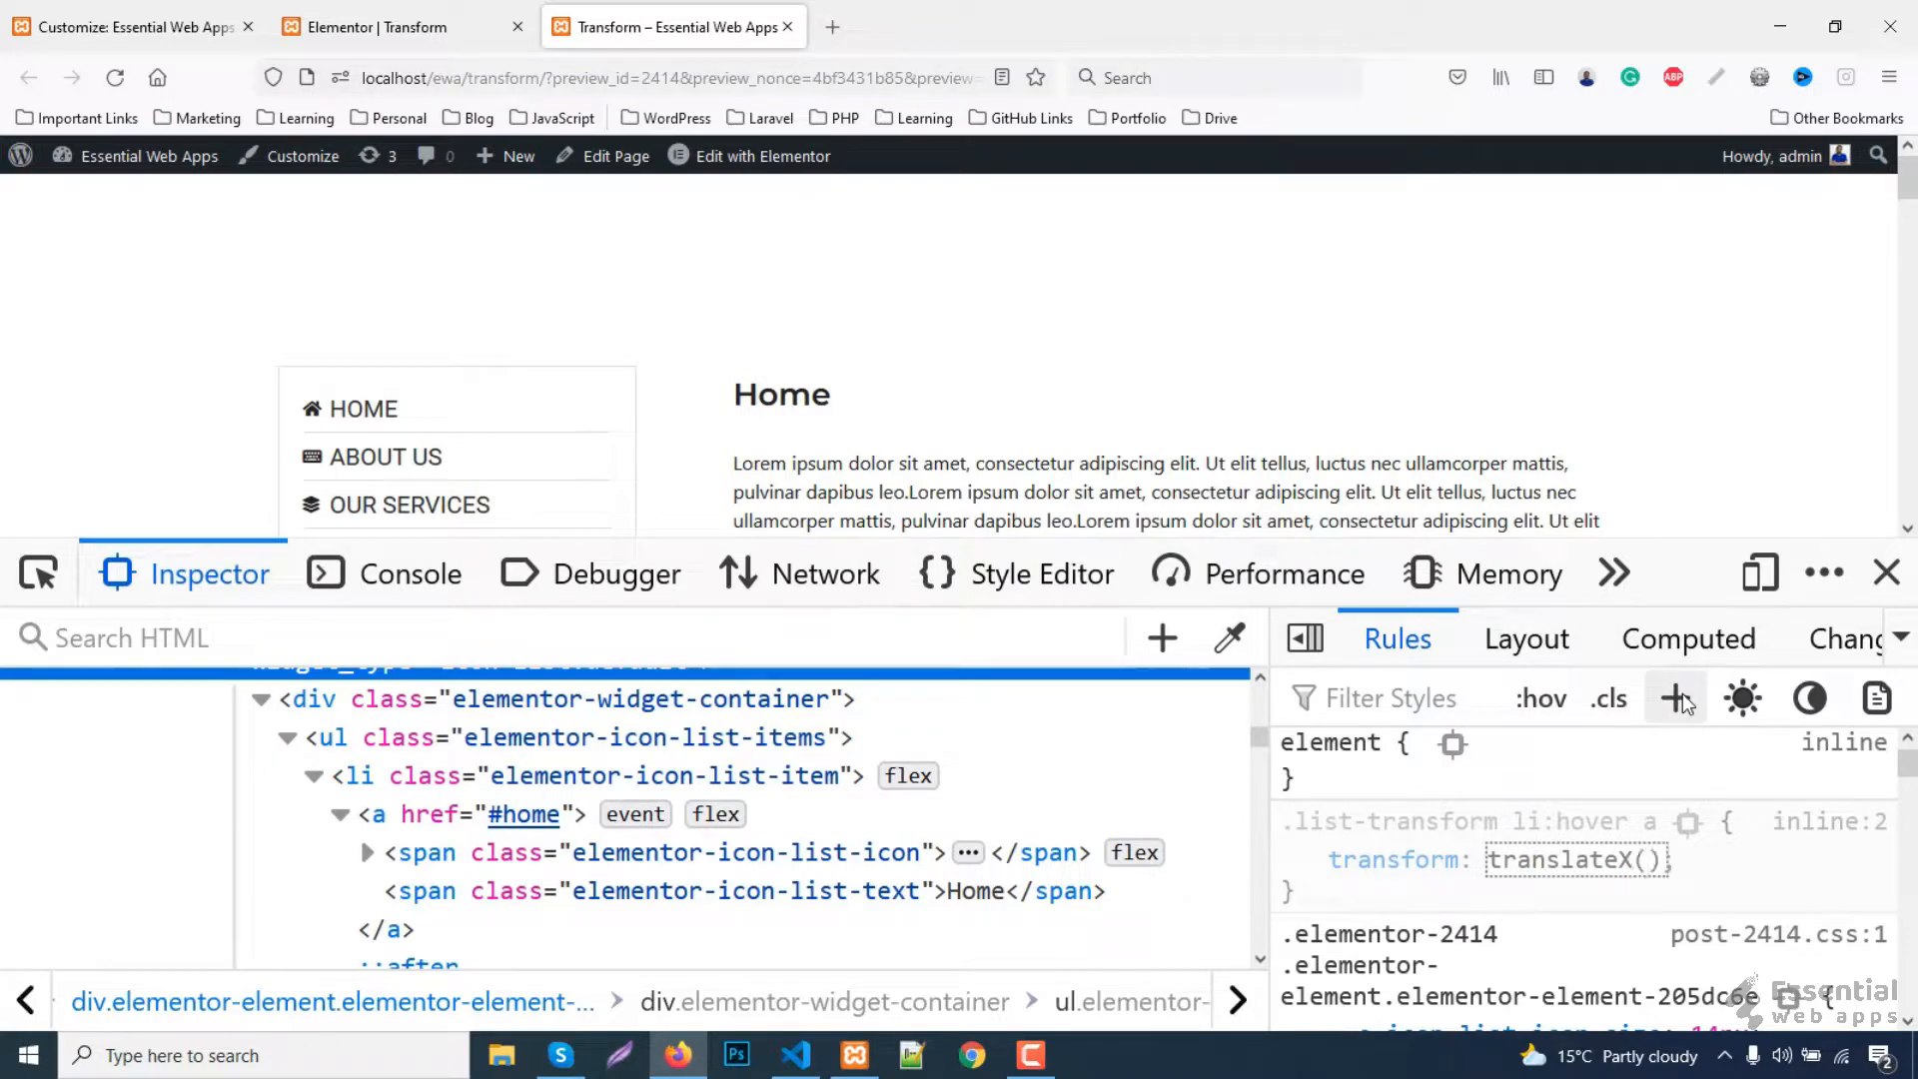
pyautogui.write('30px')
pyautogui.write('transition')
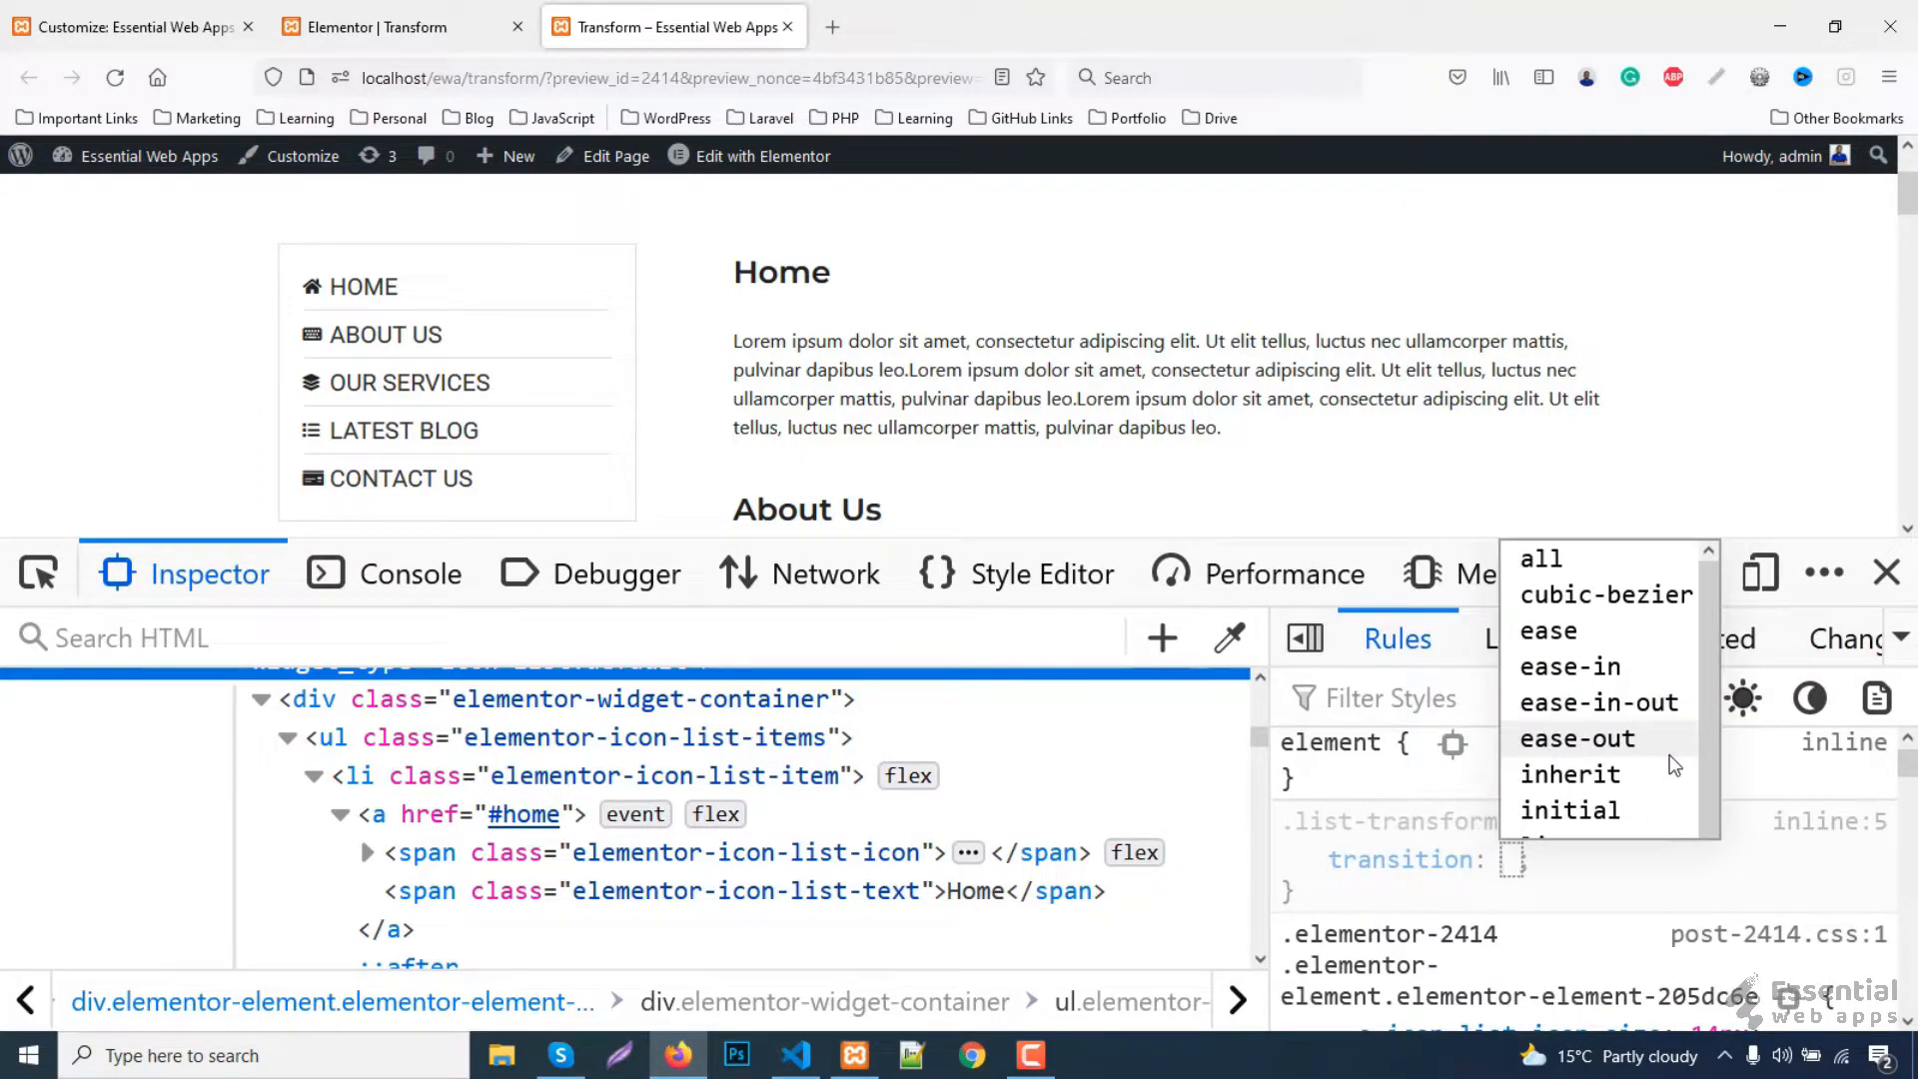
# - Add a .5s transition, open the rules in the Style Editor, and return to the Customizer
pyautogui.write('.5s')
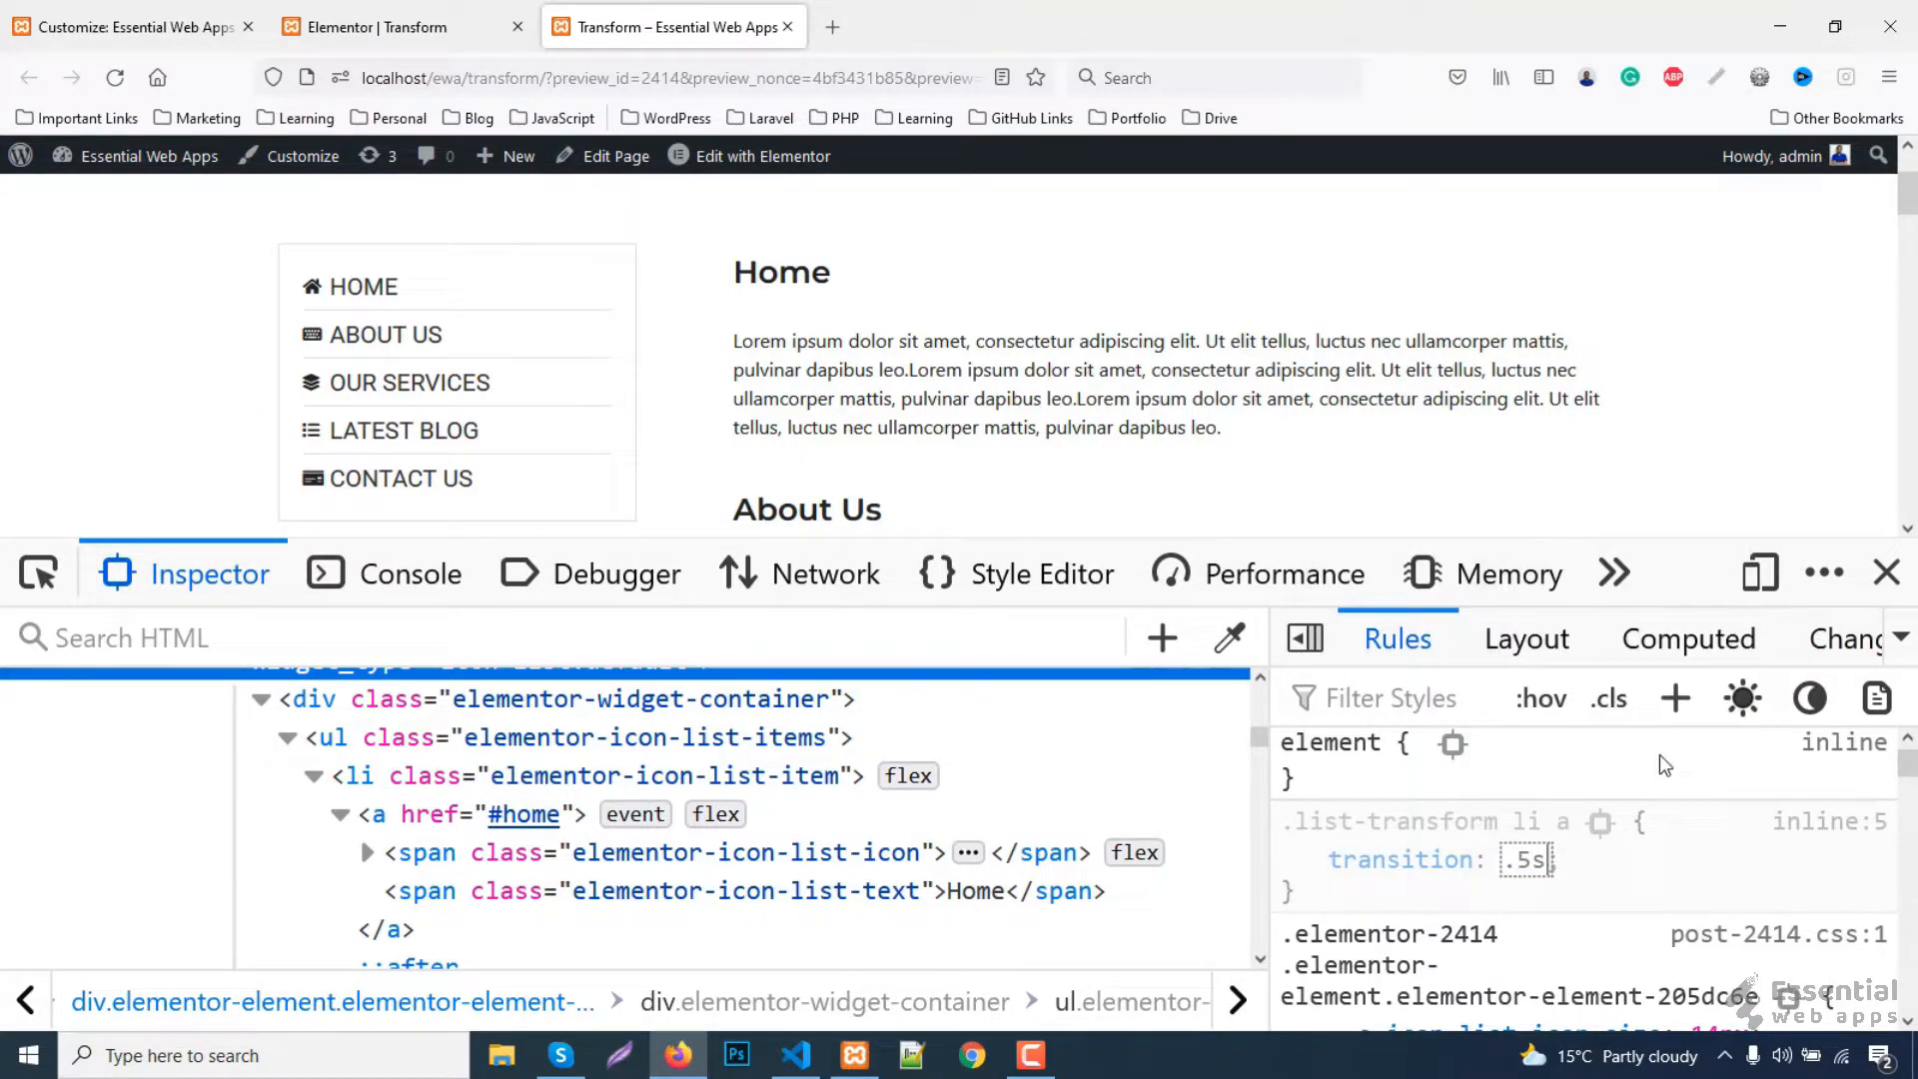
pyautogui.moveTo(382, 319)
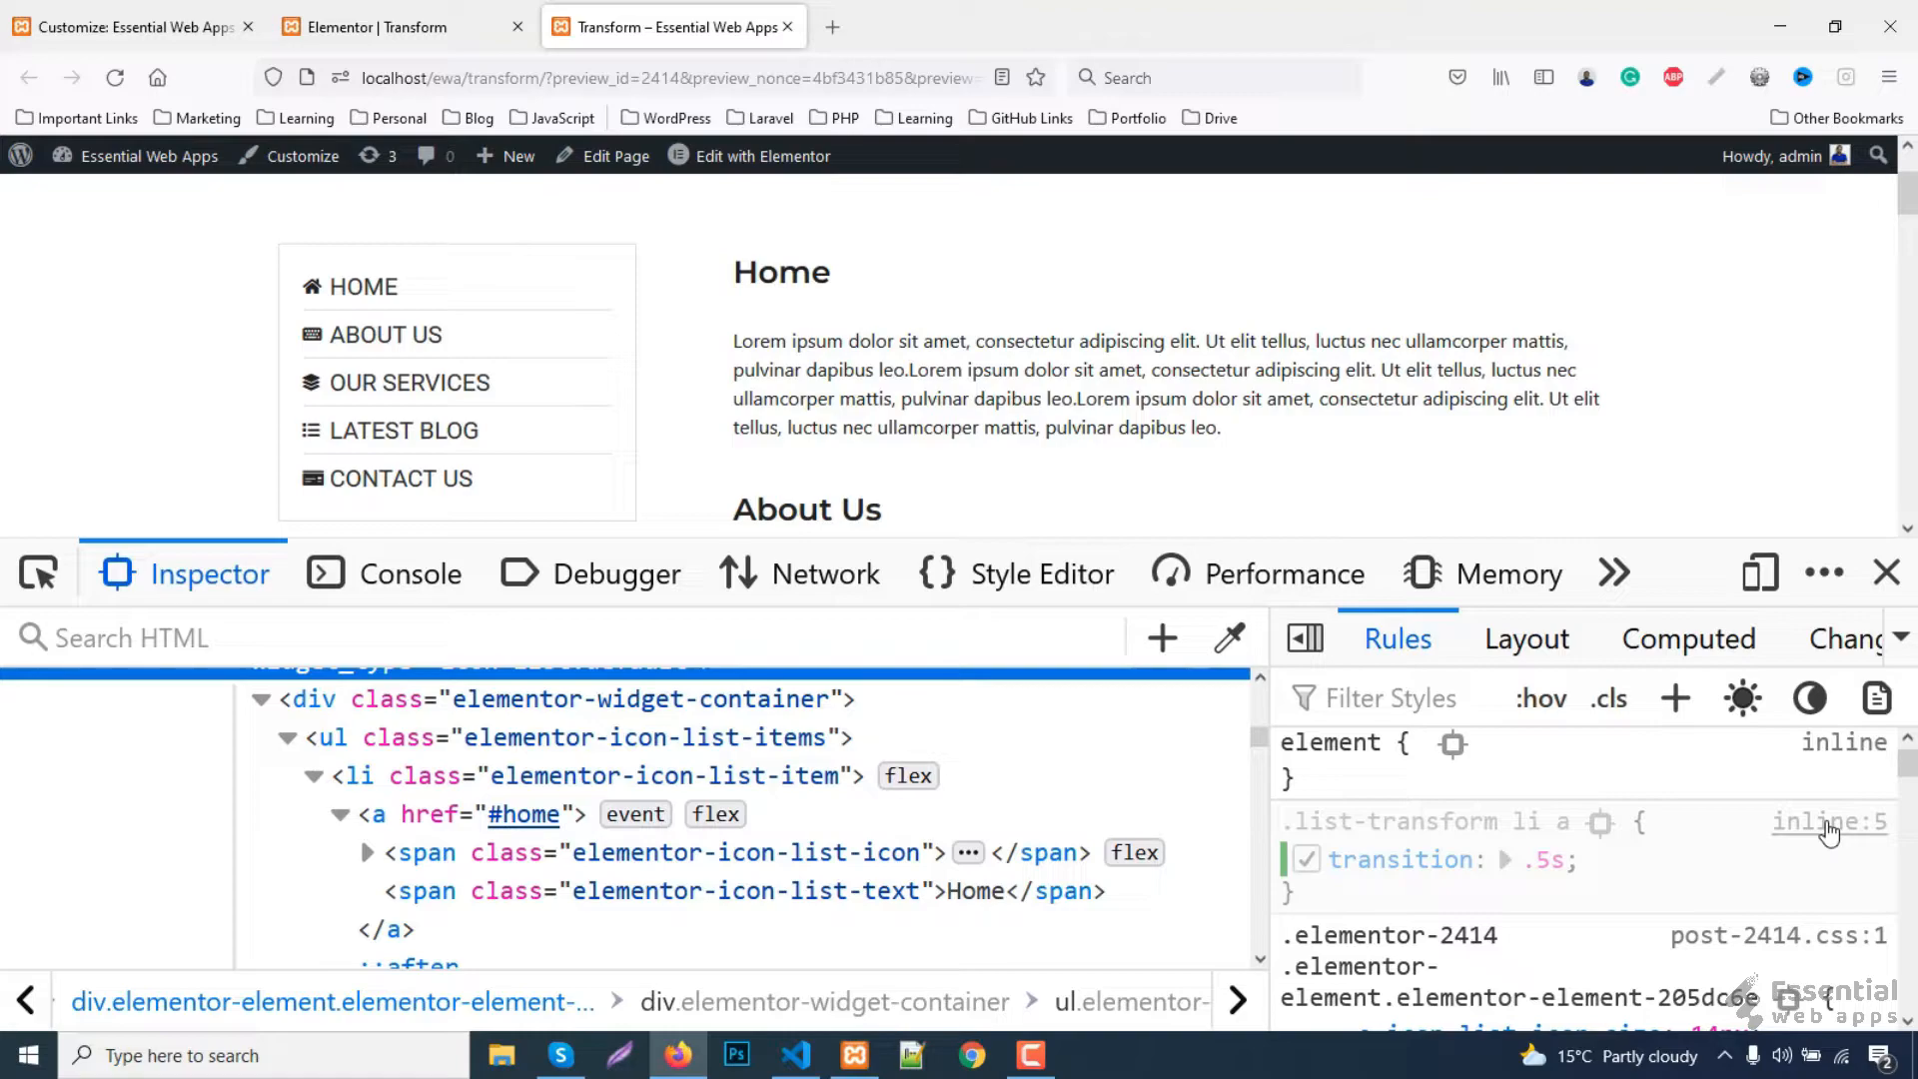
pyautogui.click(1041, 574)
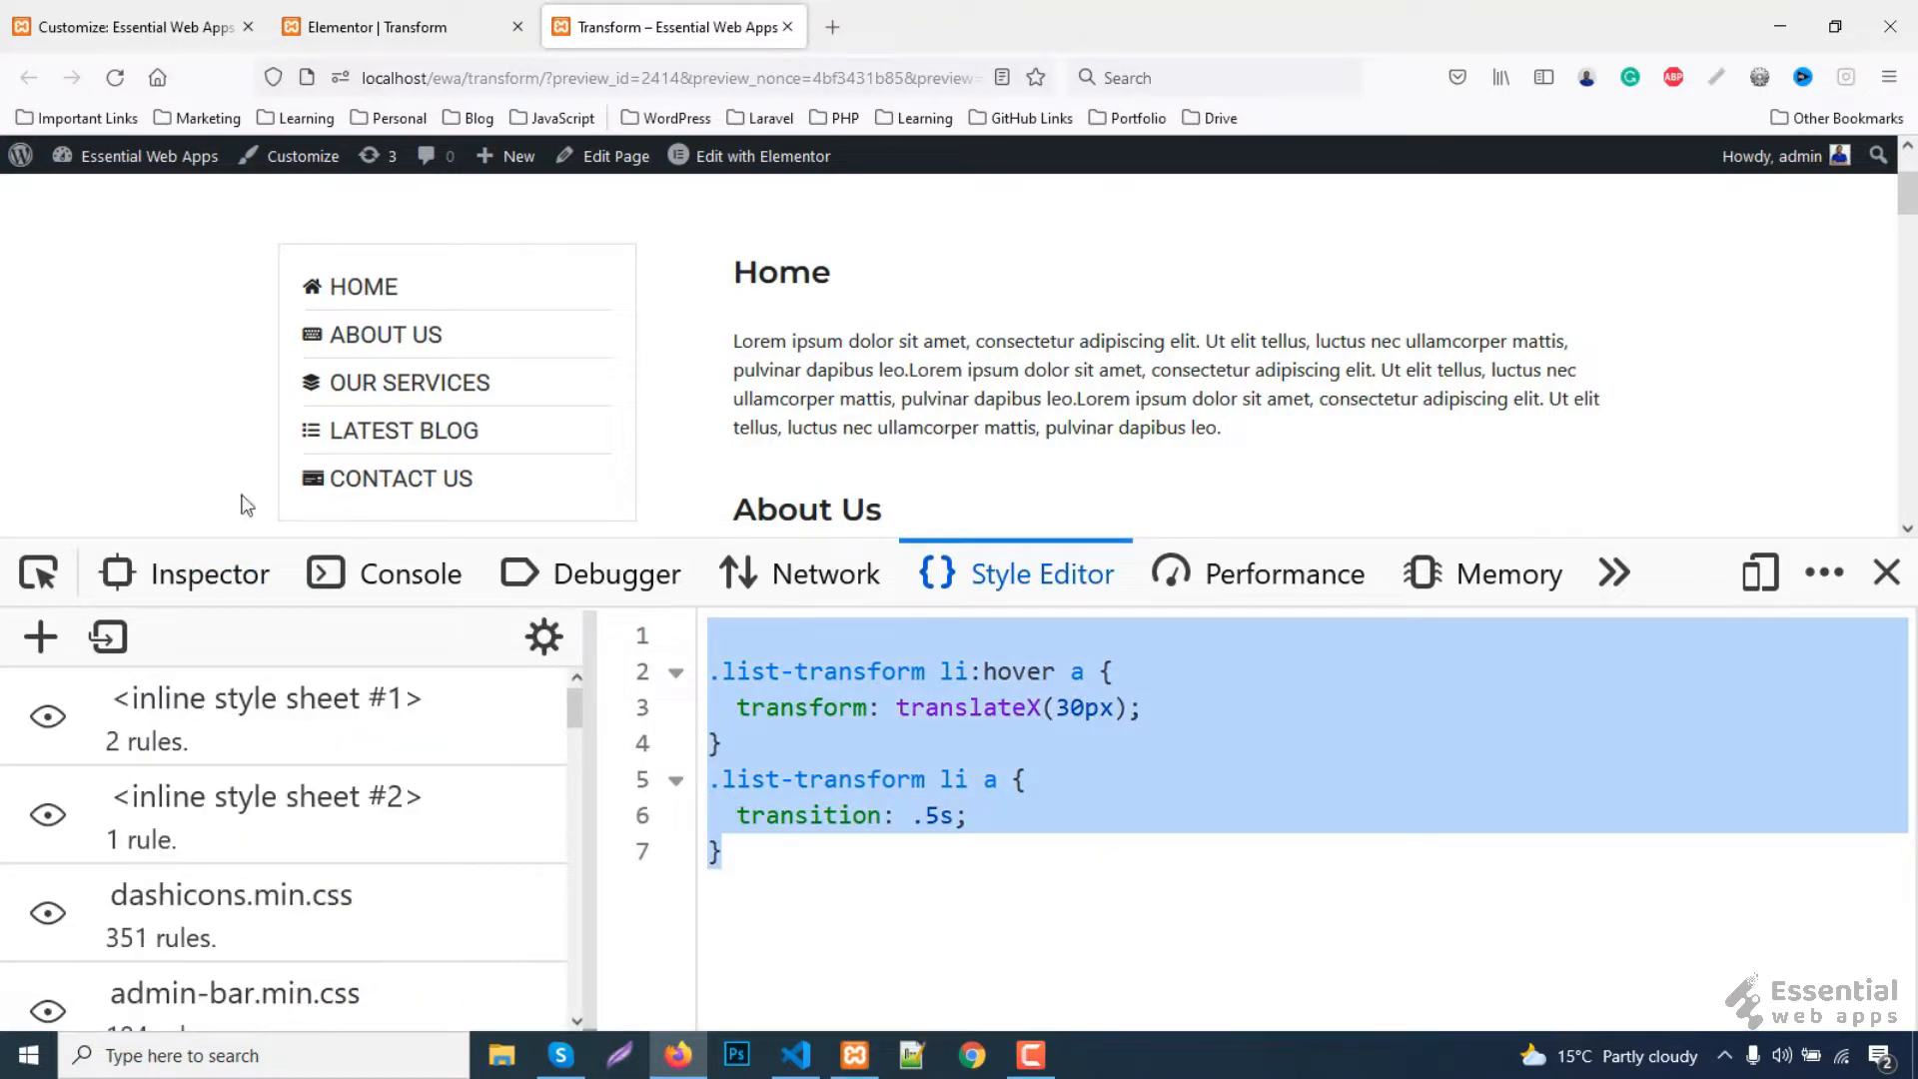
pyautogui.click(130, 28)
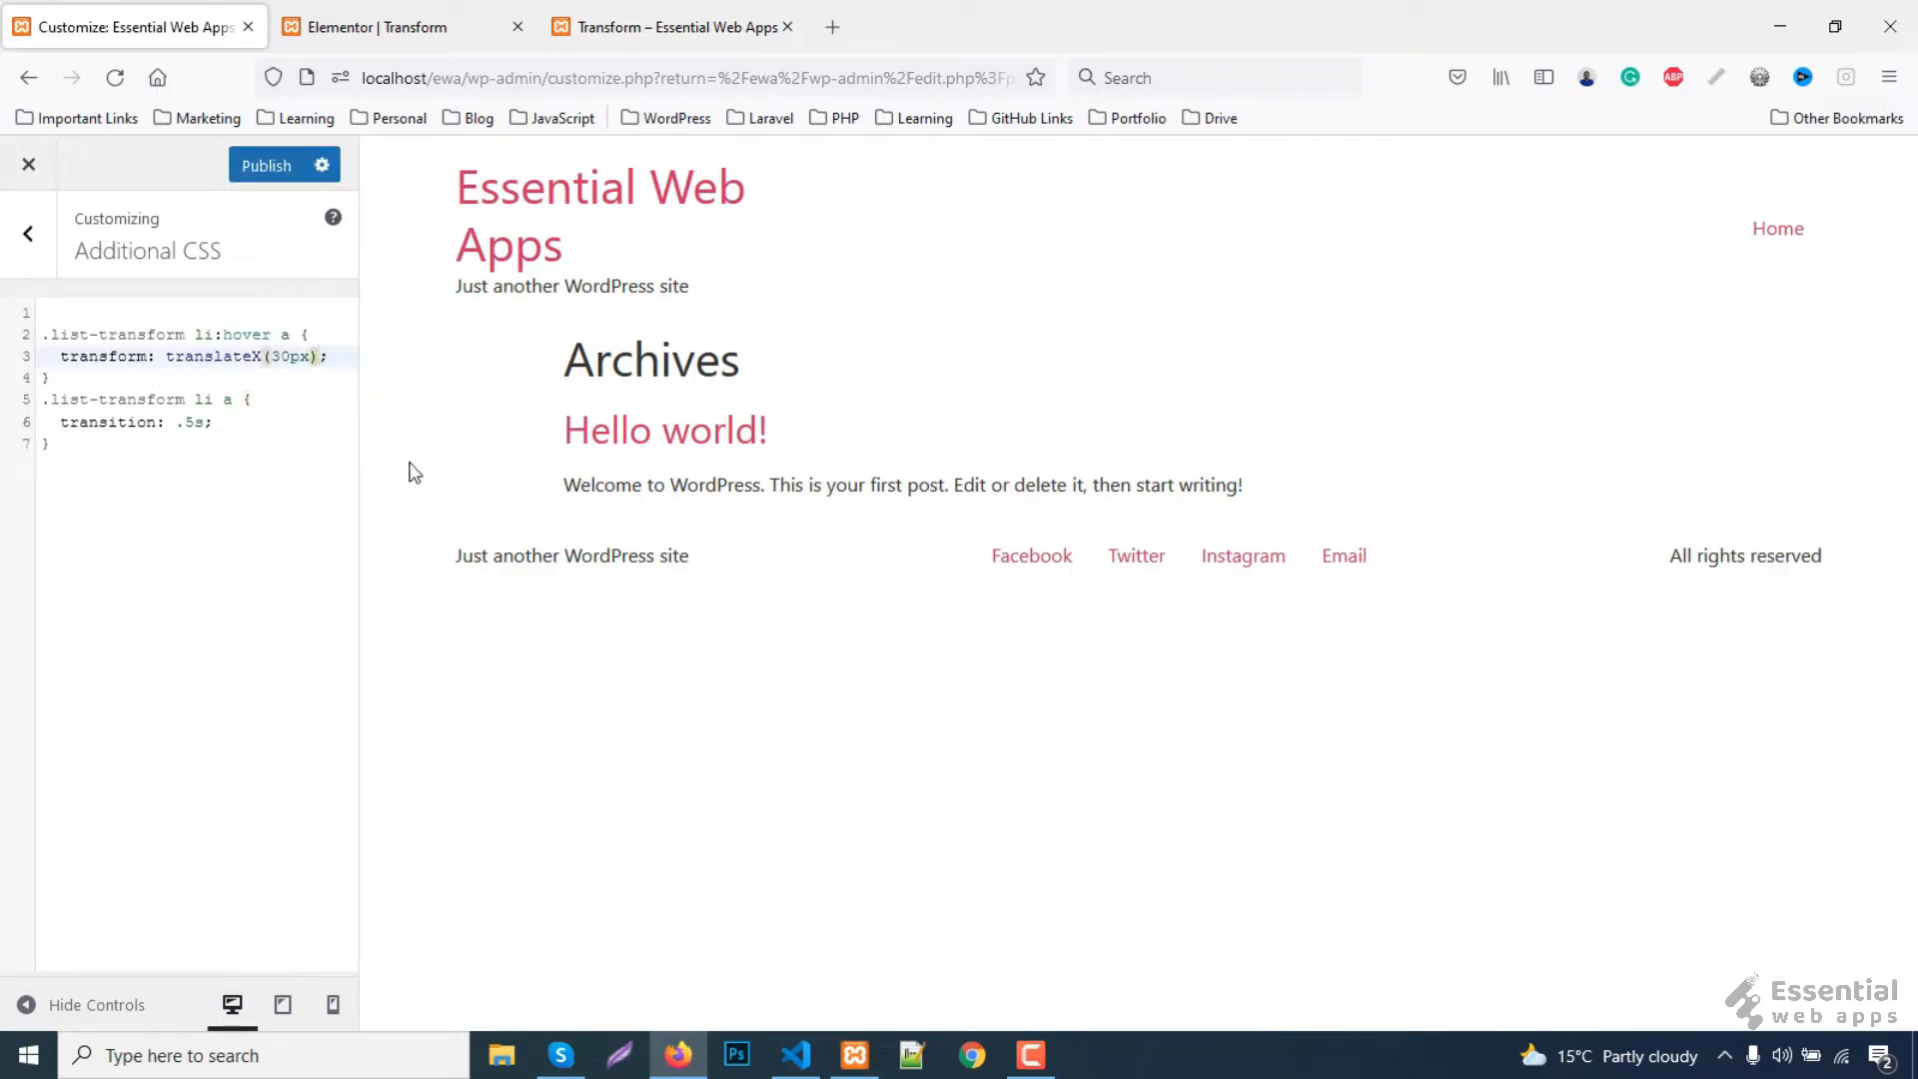
# - Append skewX(-10deg) after translateX(30px) in the hover rule and publish the CSS
pyautogui.write('skewX')
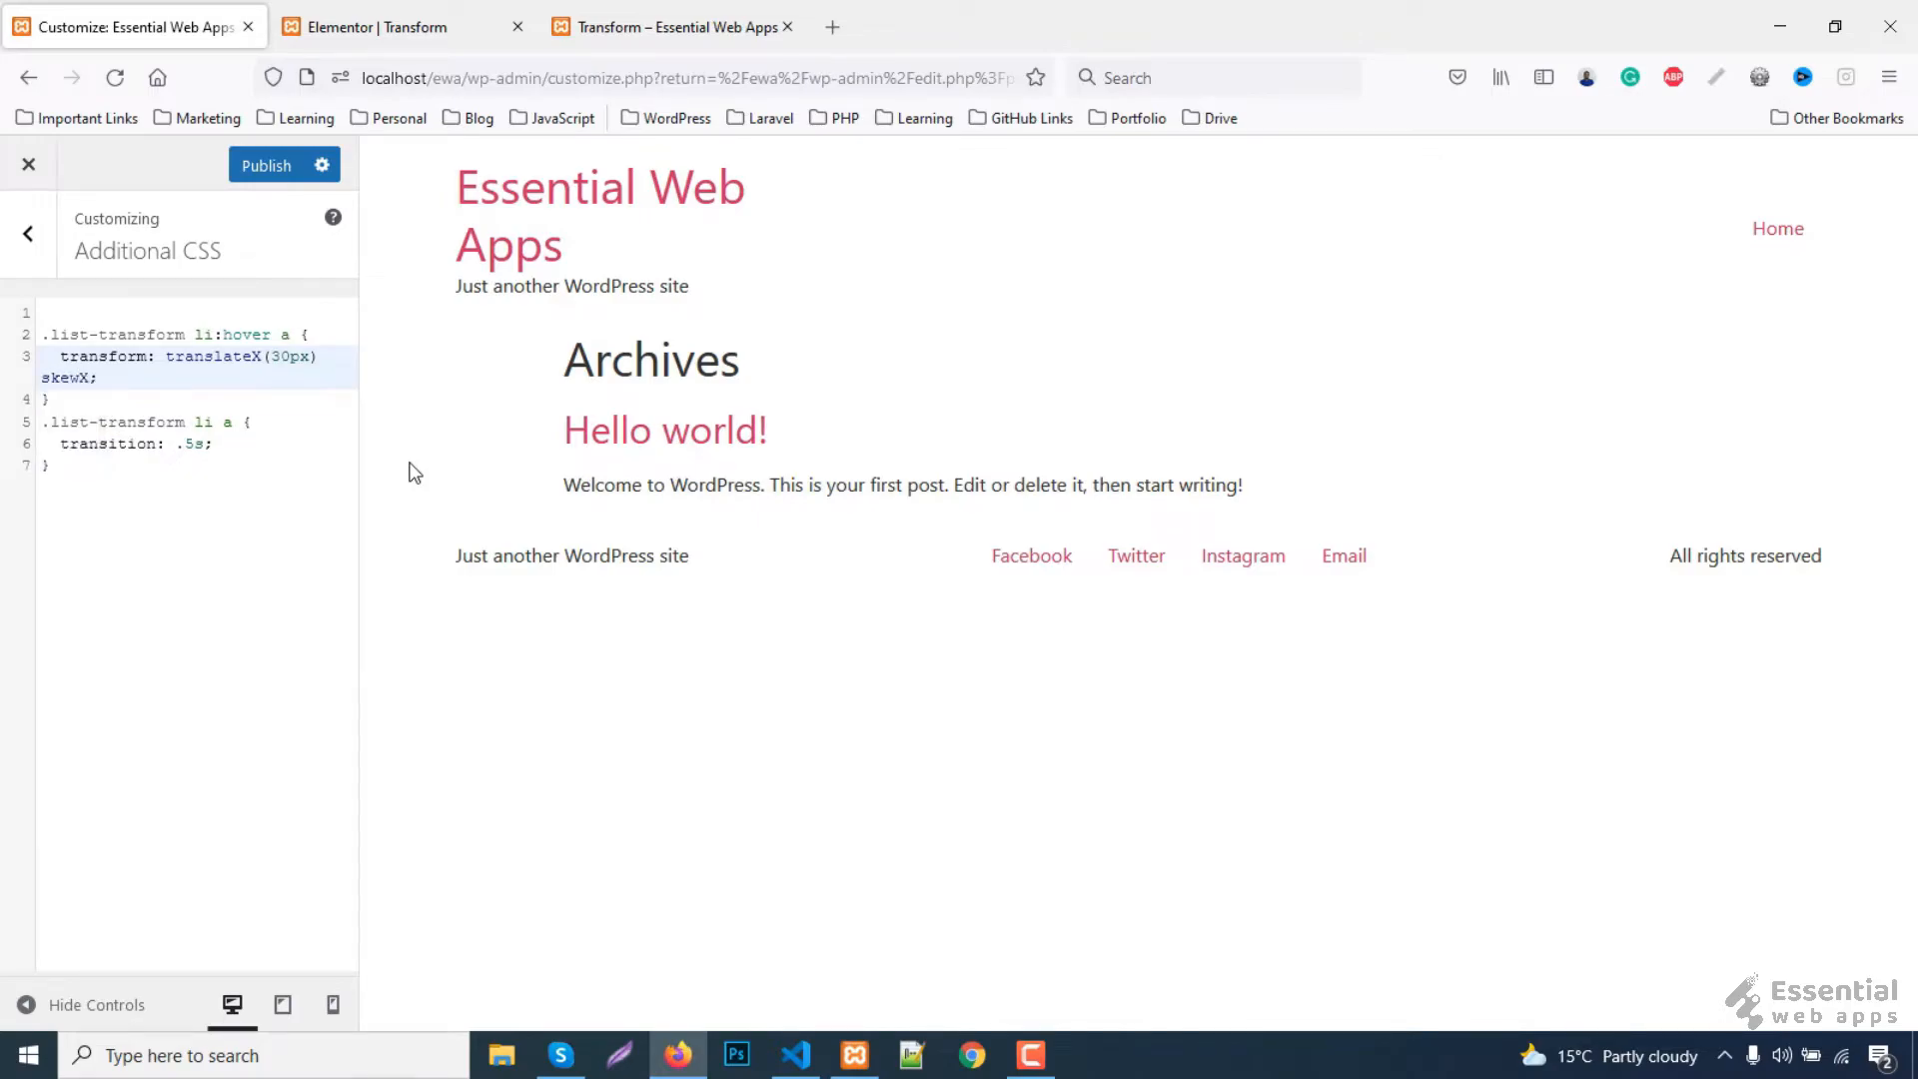
pyautogui.write('()')
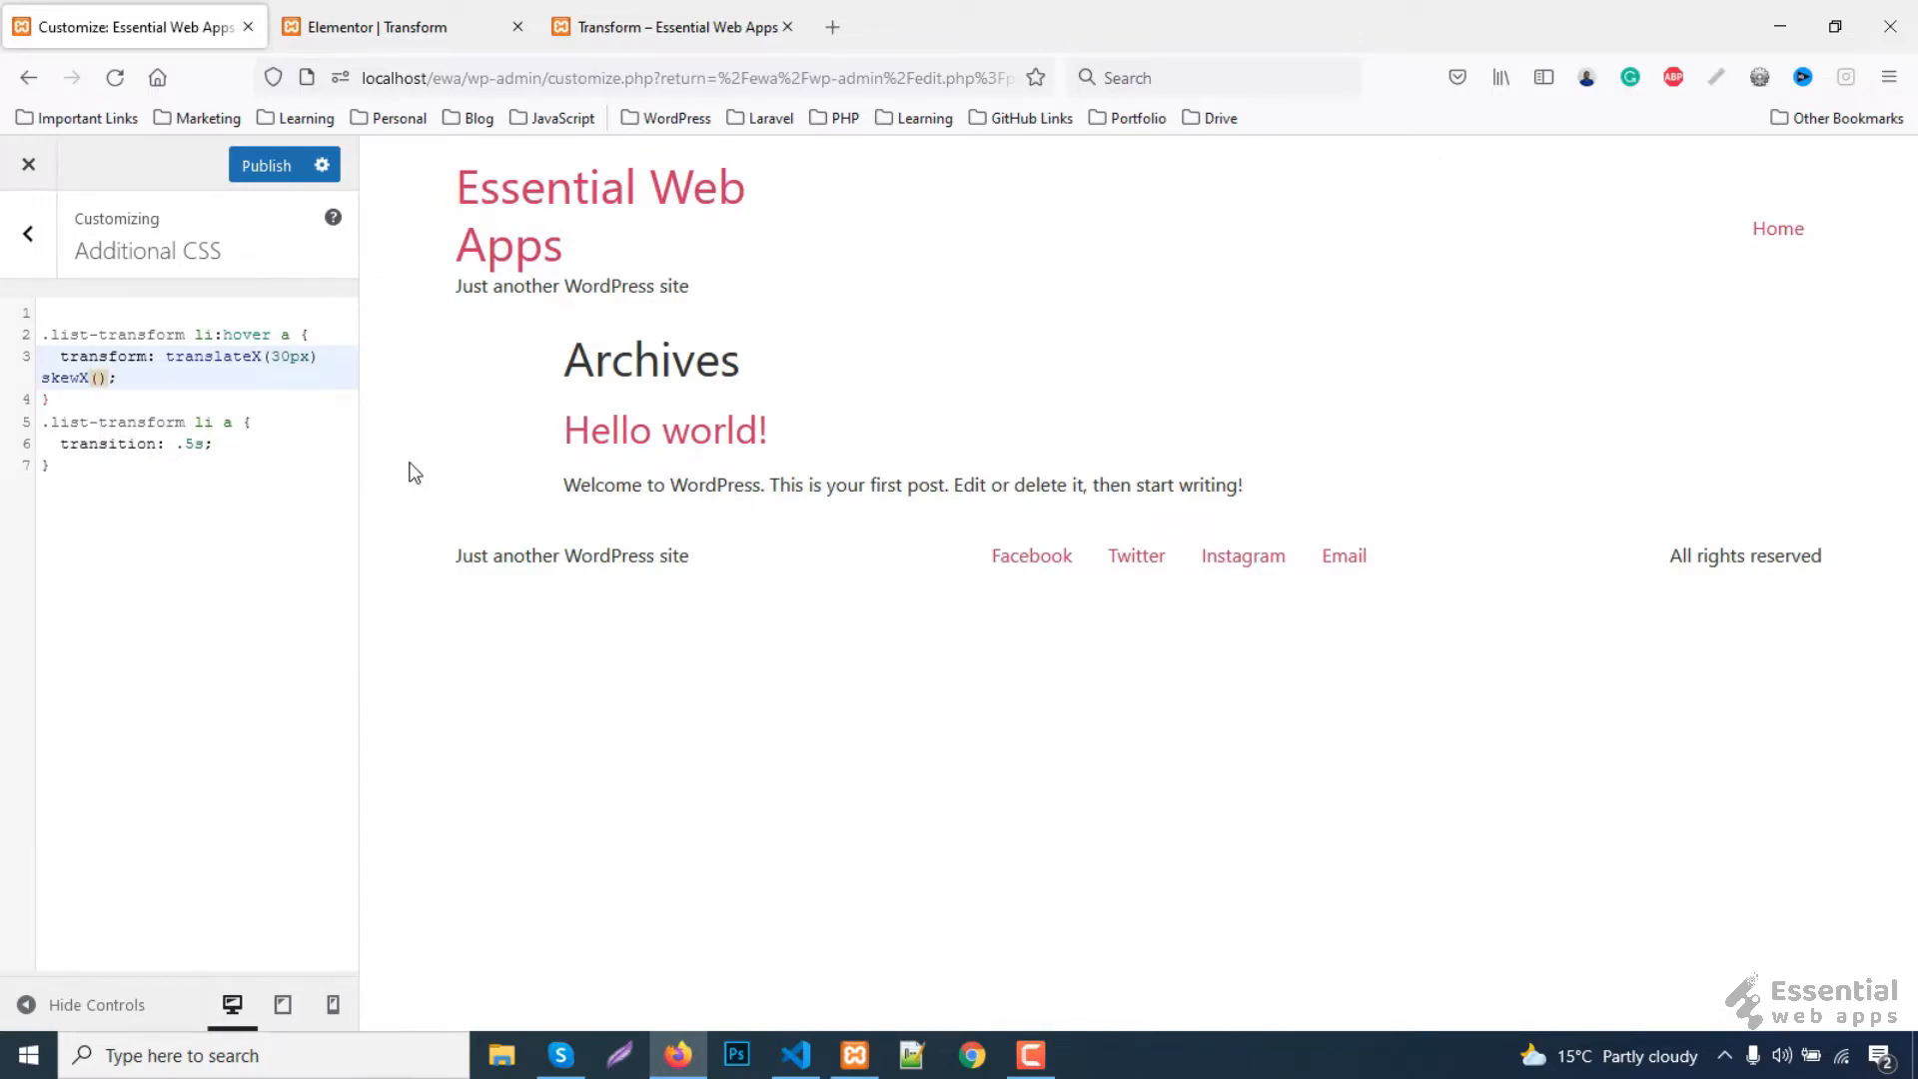
pyautogui.write('-10')
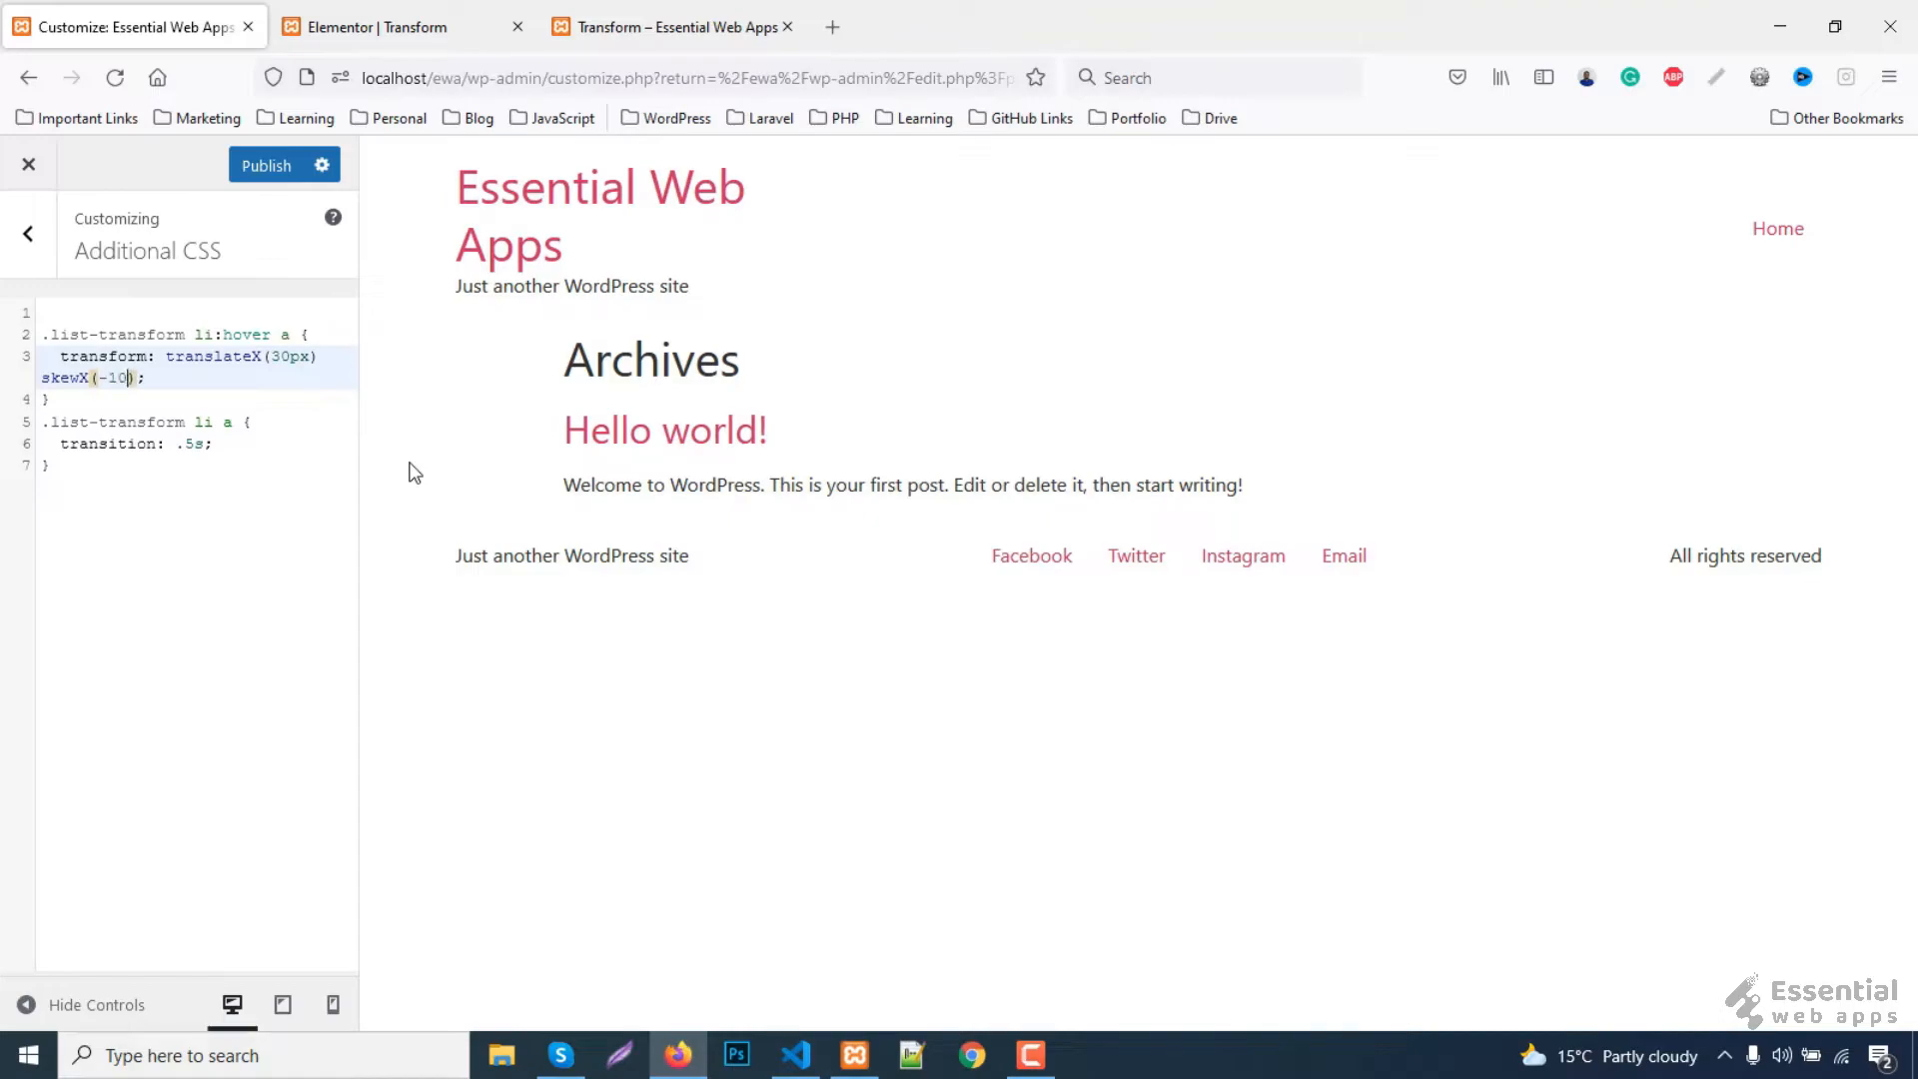
pyautogui.write('deg')
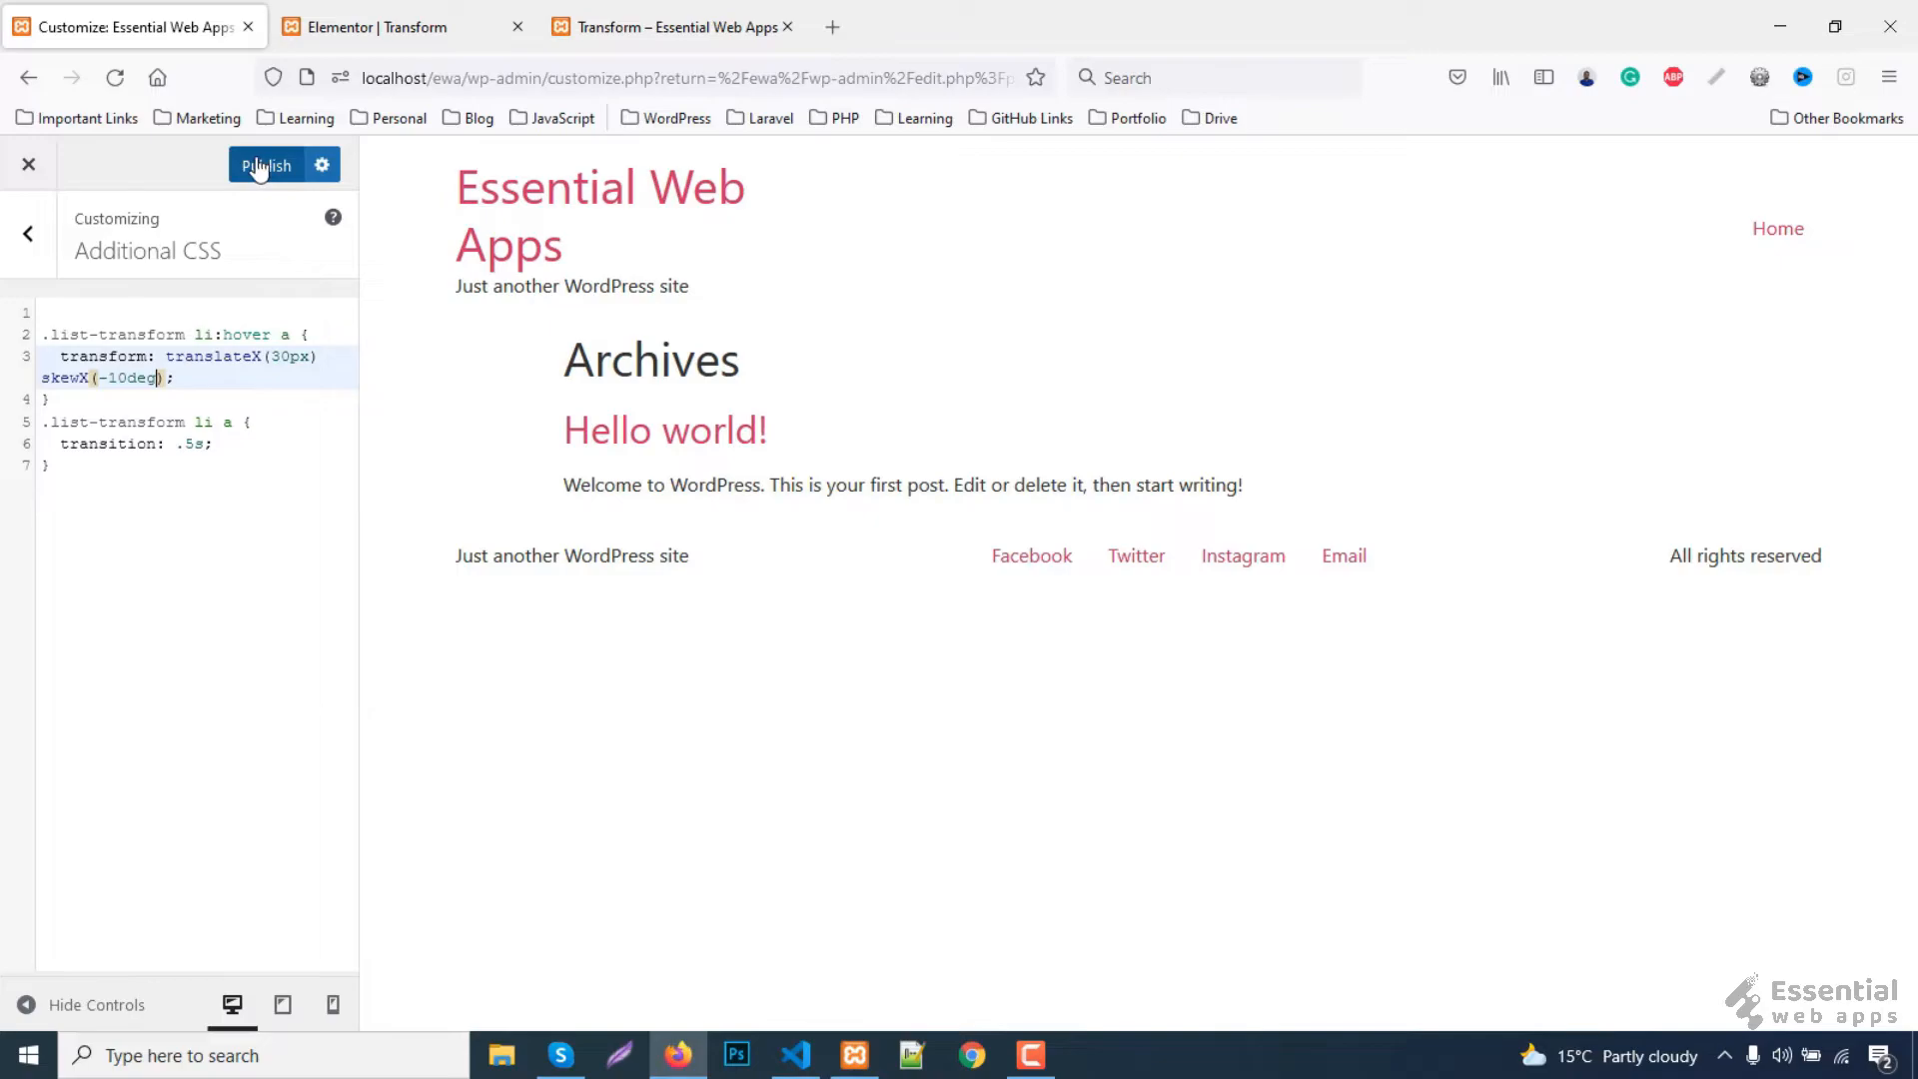
pyautogui.click(266, 165)
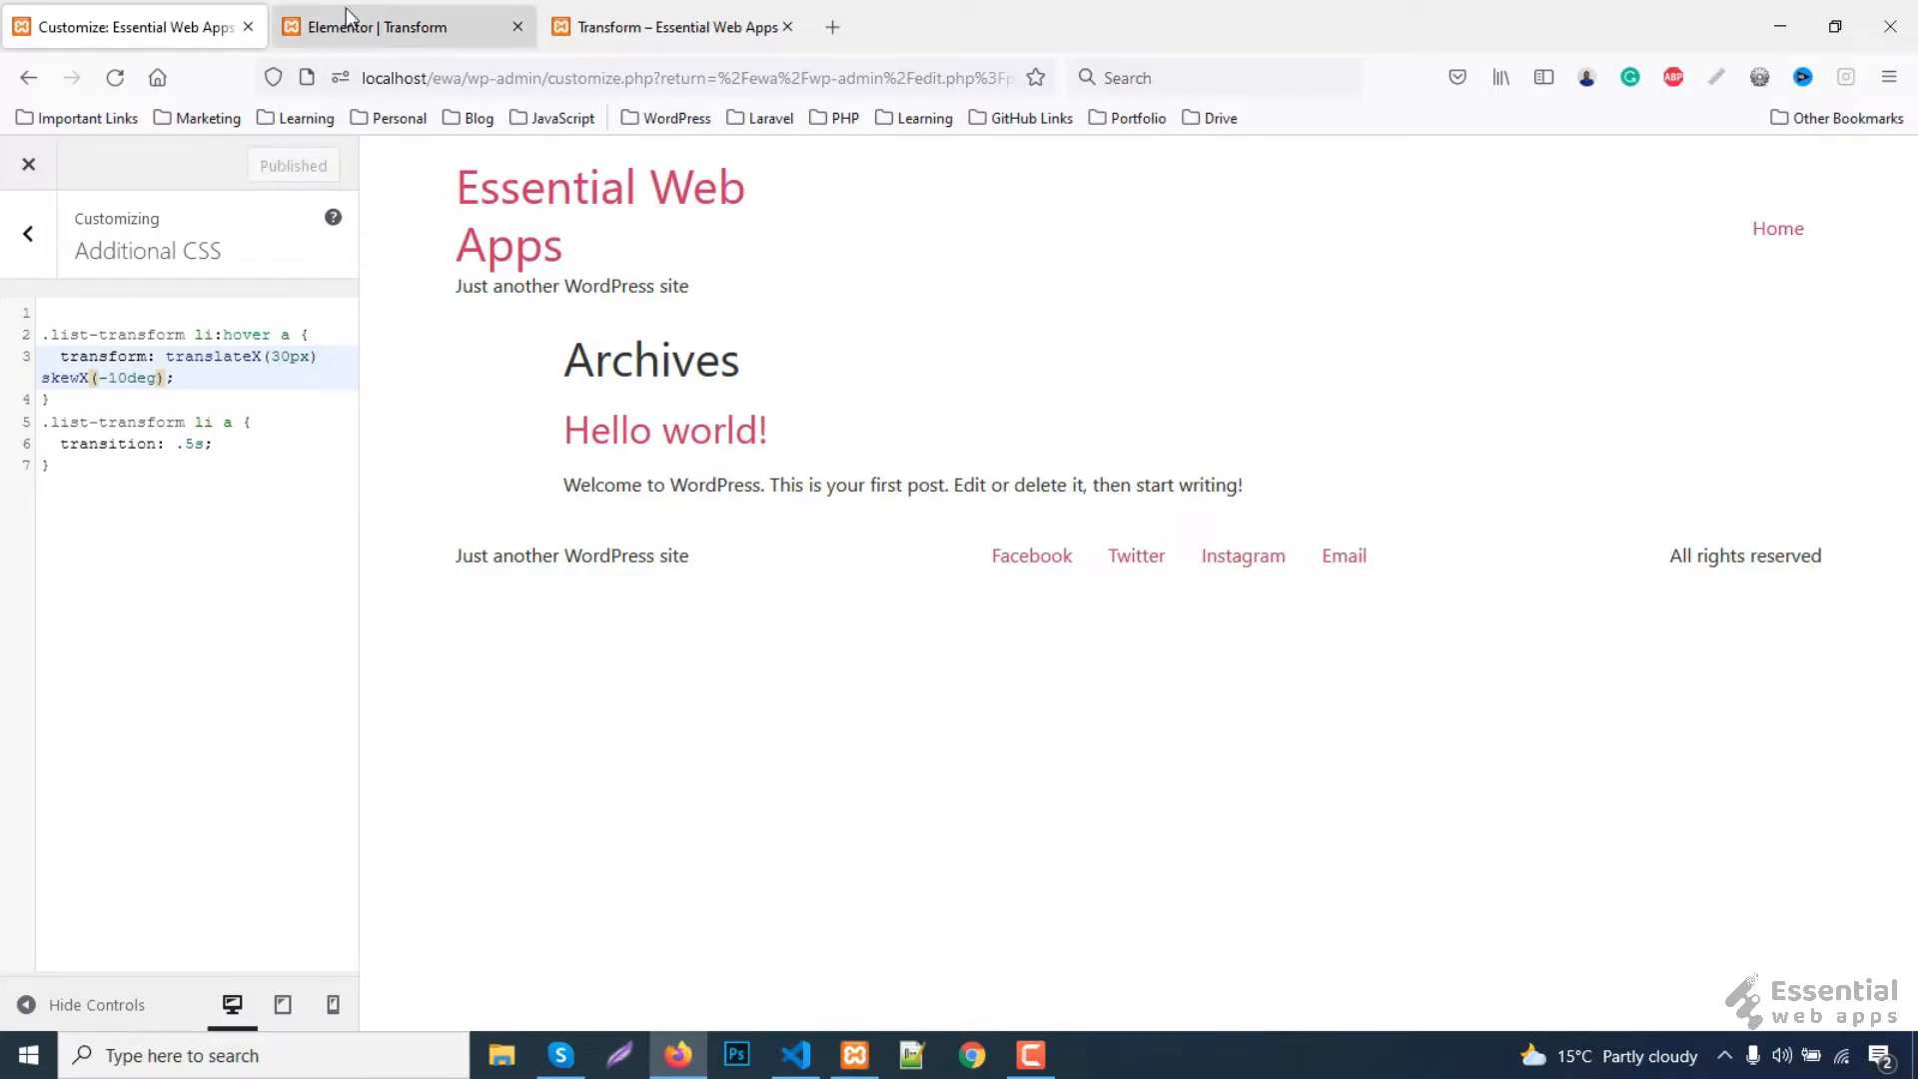
# - Return to the Transform page tab and close the developer tools to test hovering
pyautogui.click(671, 27)
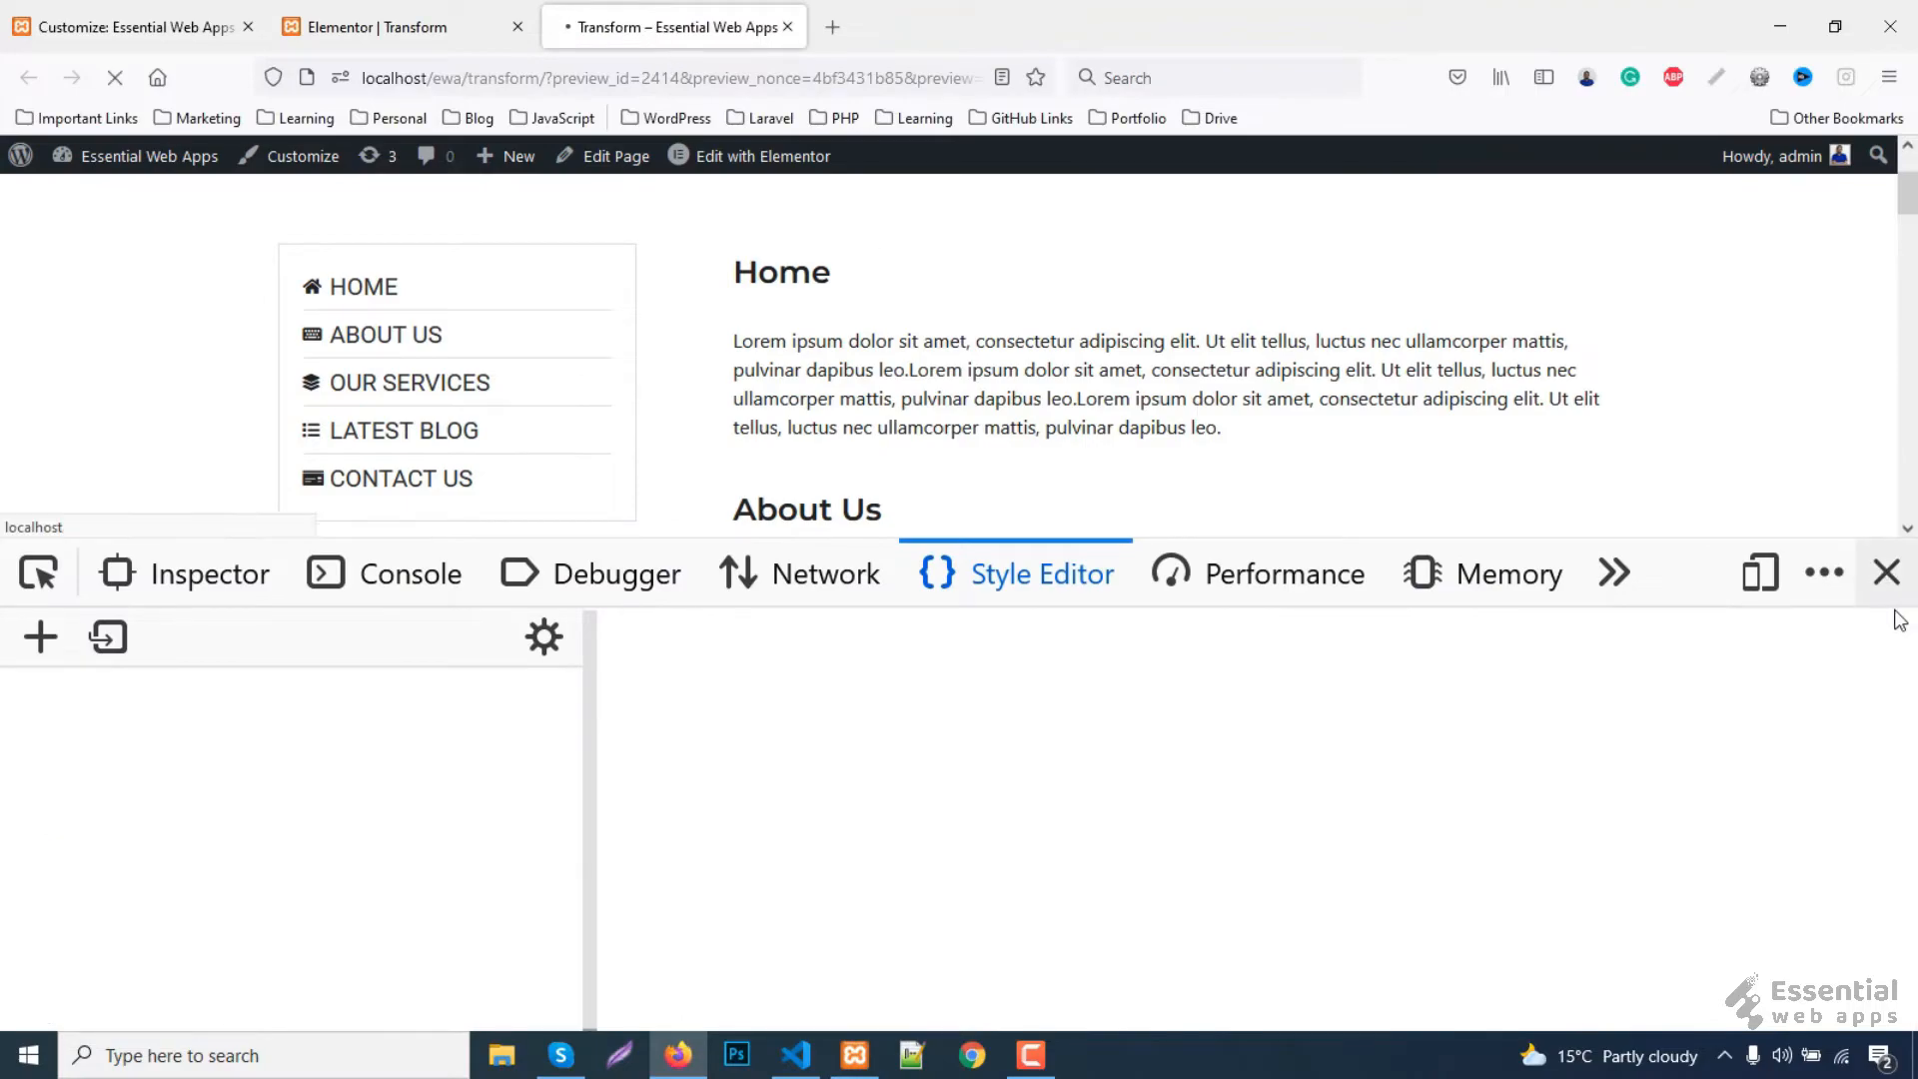
pyautogui.click(1887, 600)
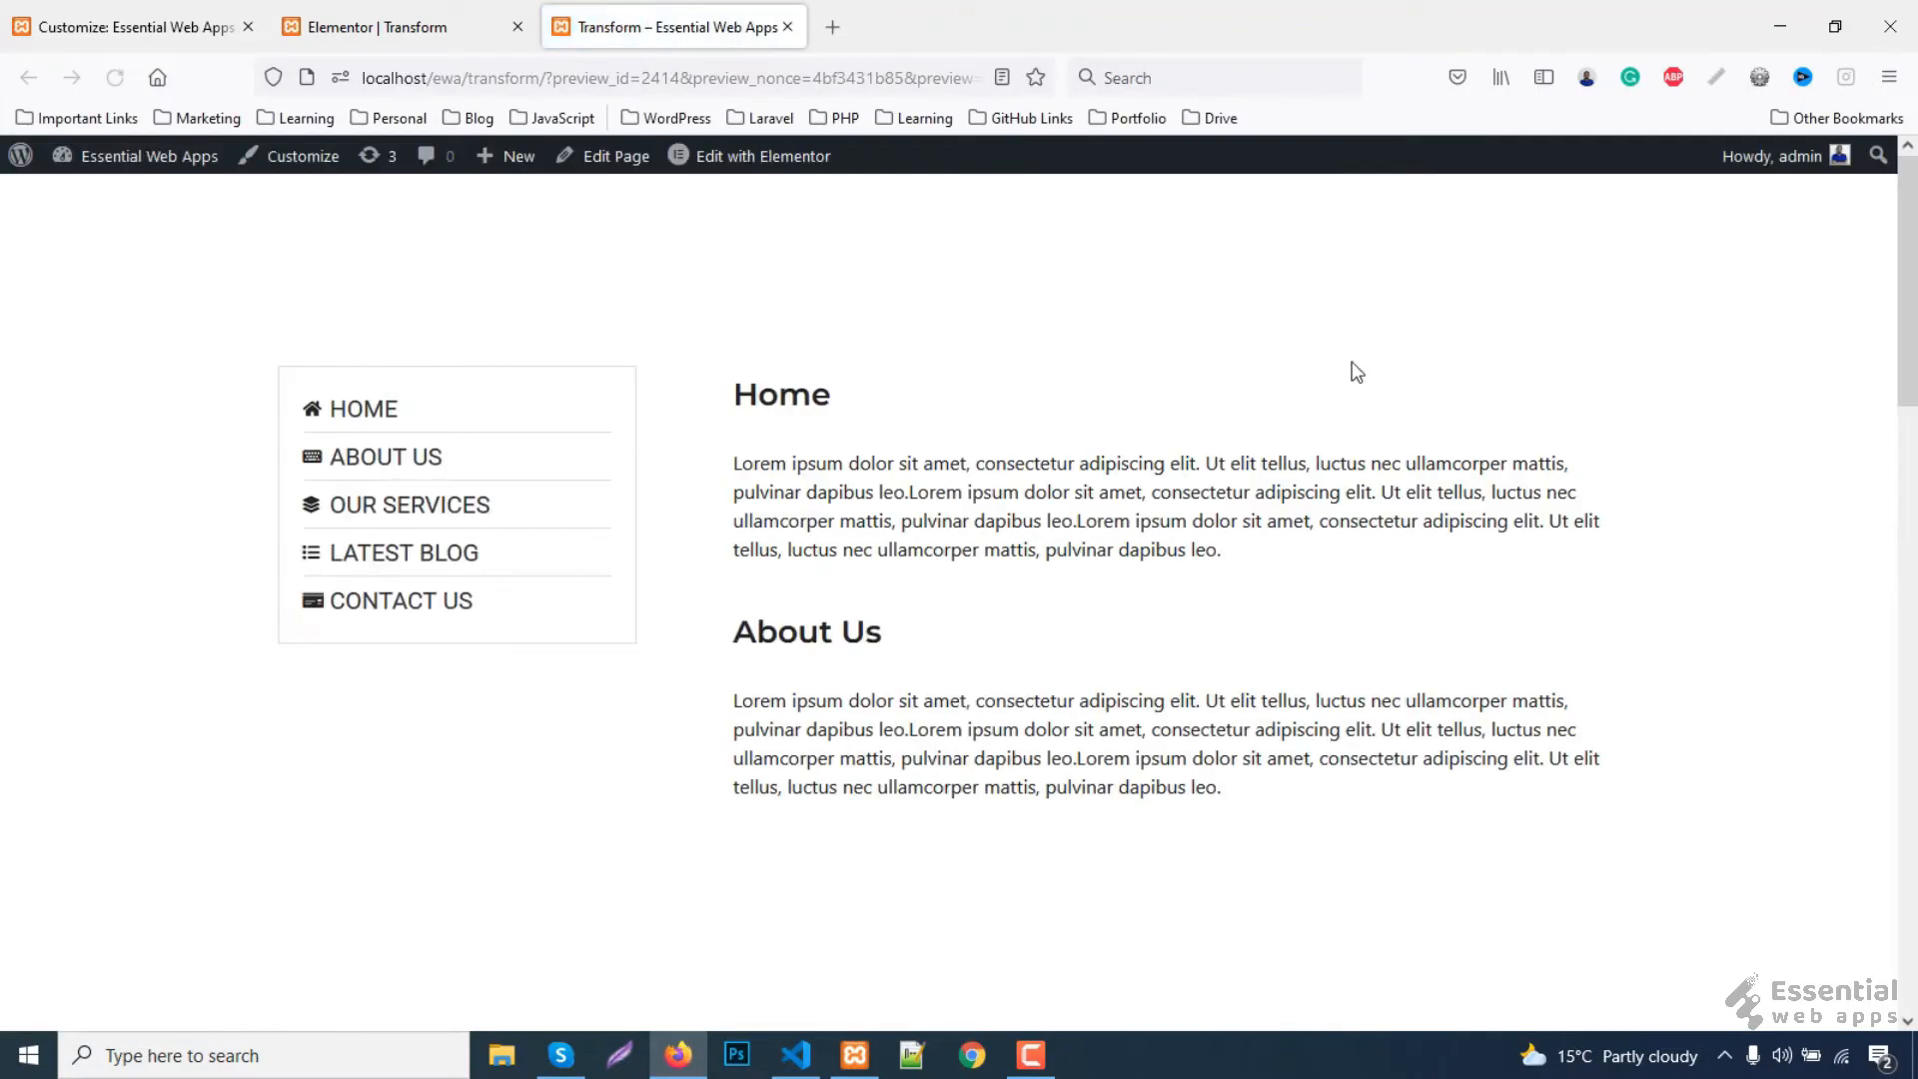
pyautogui.moveTo(362, 465)
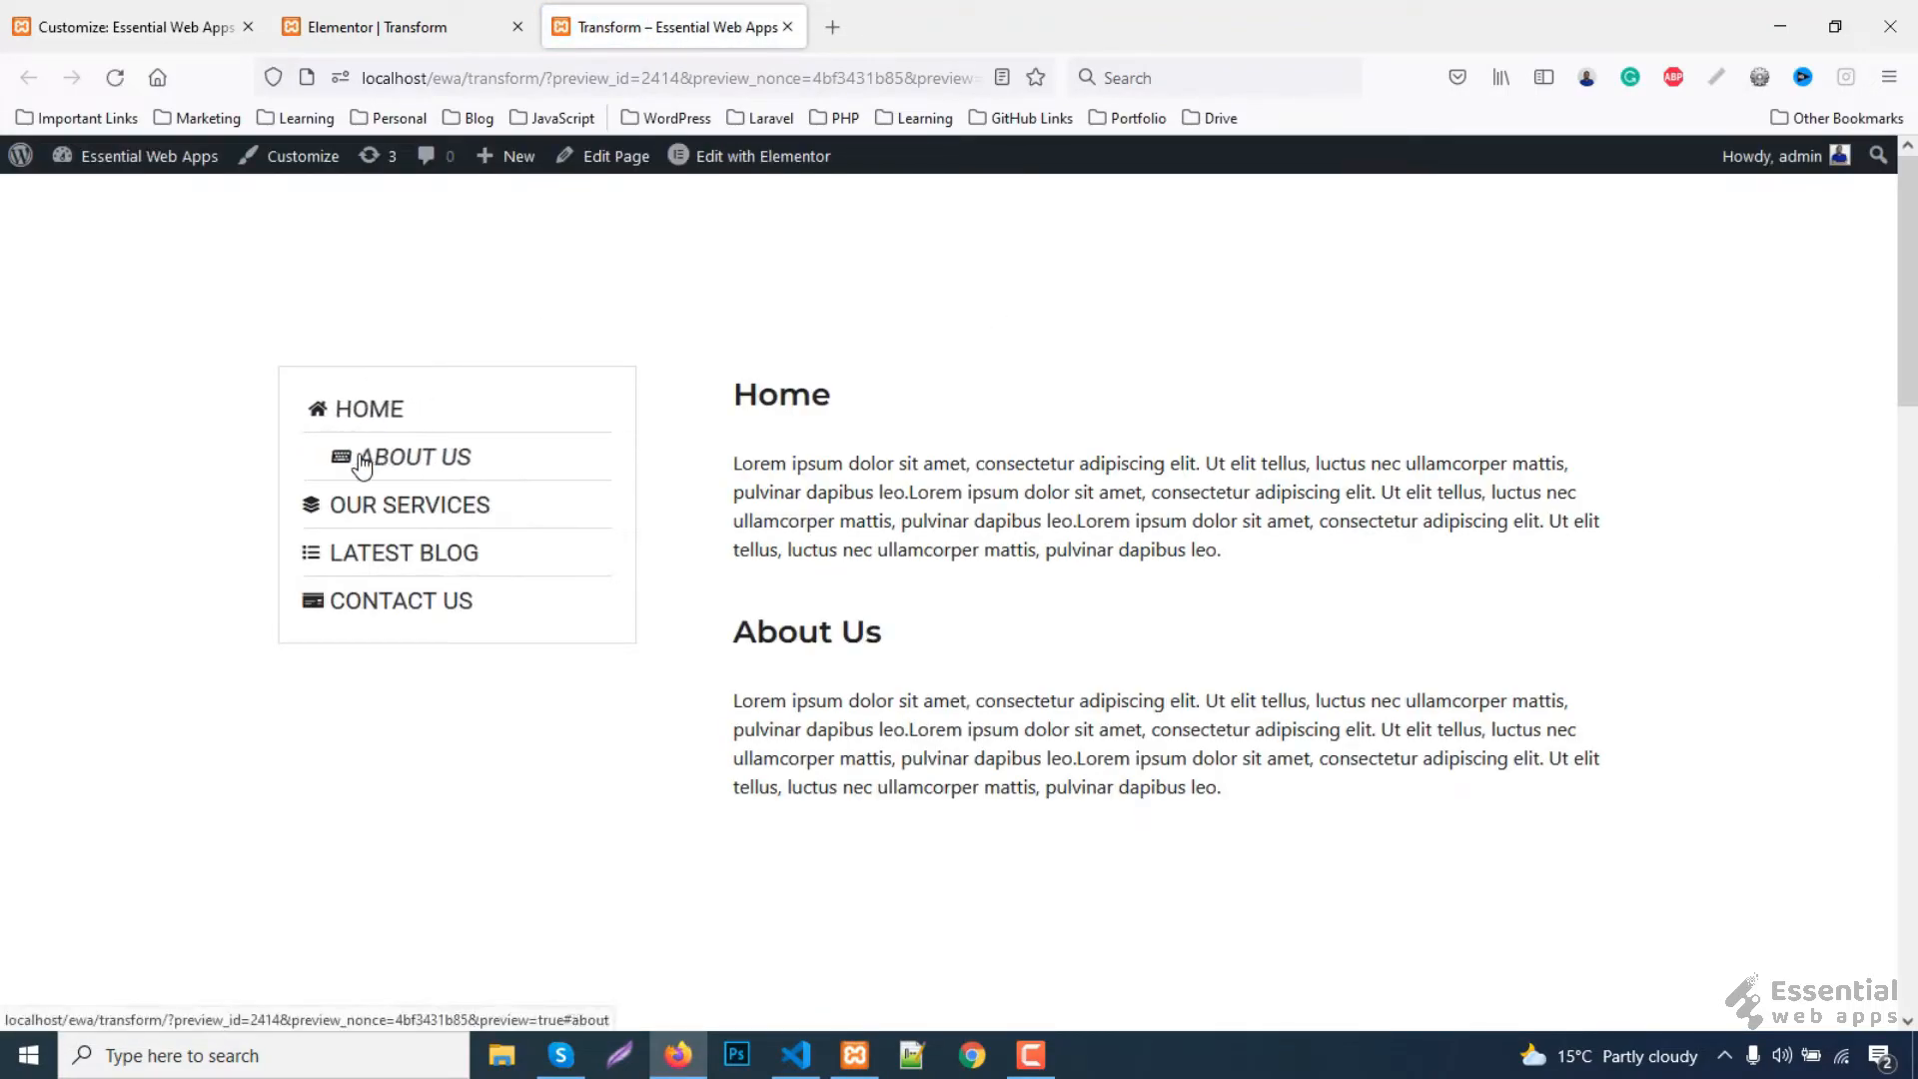
pyautogui.moveTo(382, 576)
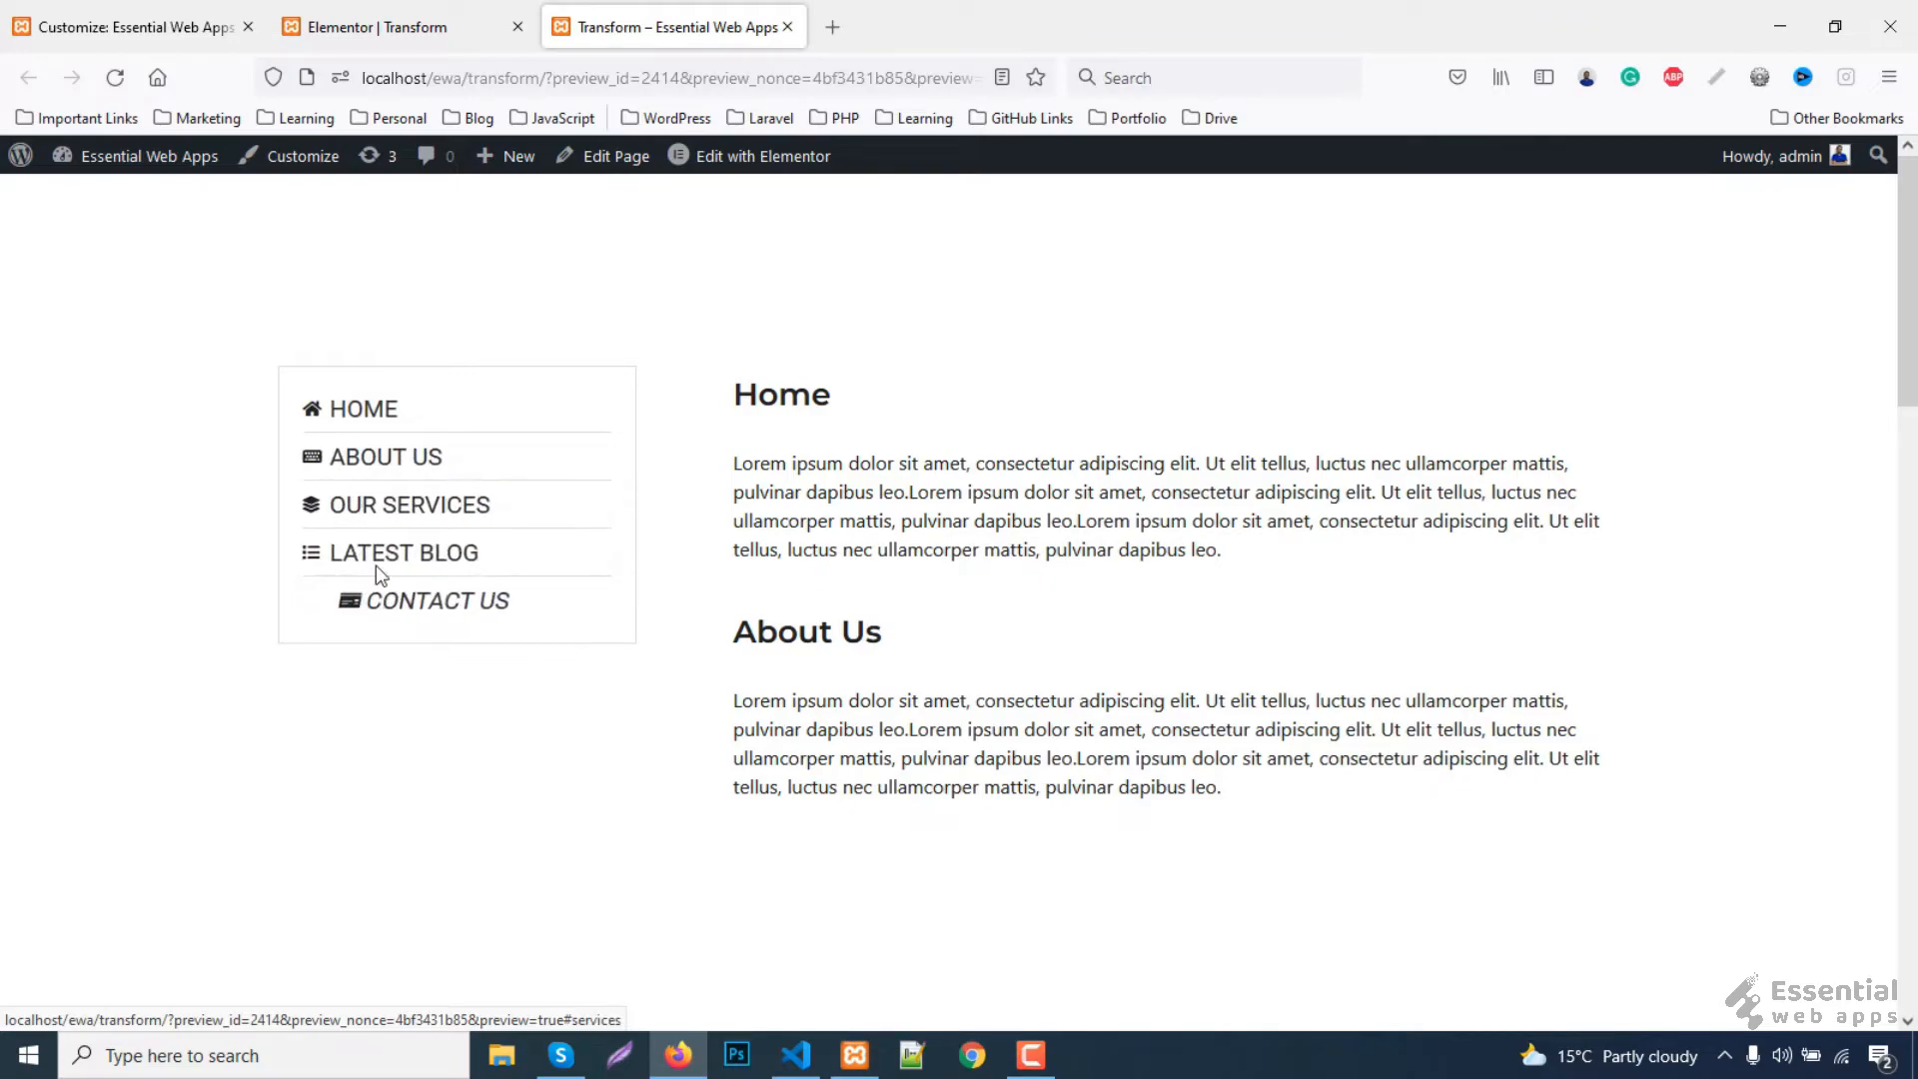
pyautogui.moveTo(893, 956)
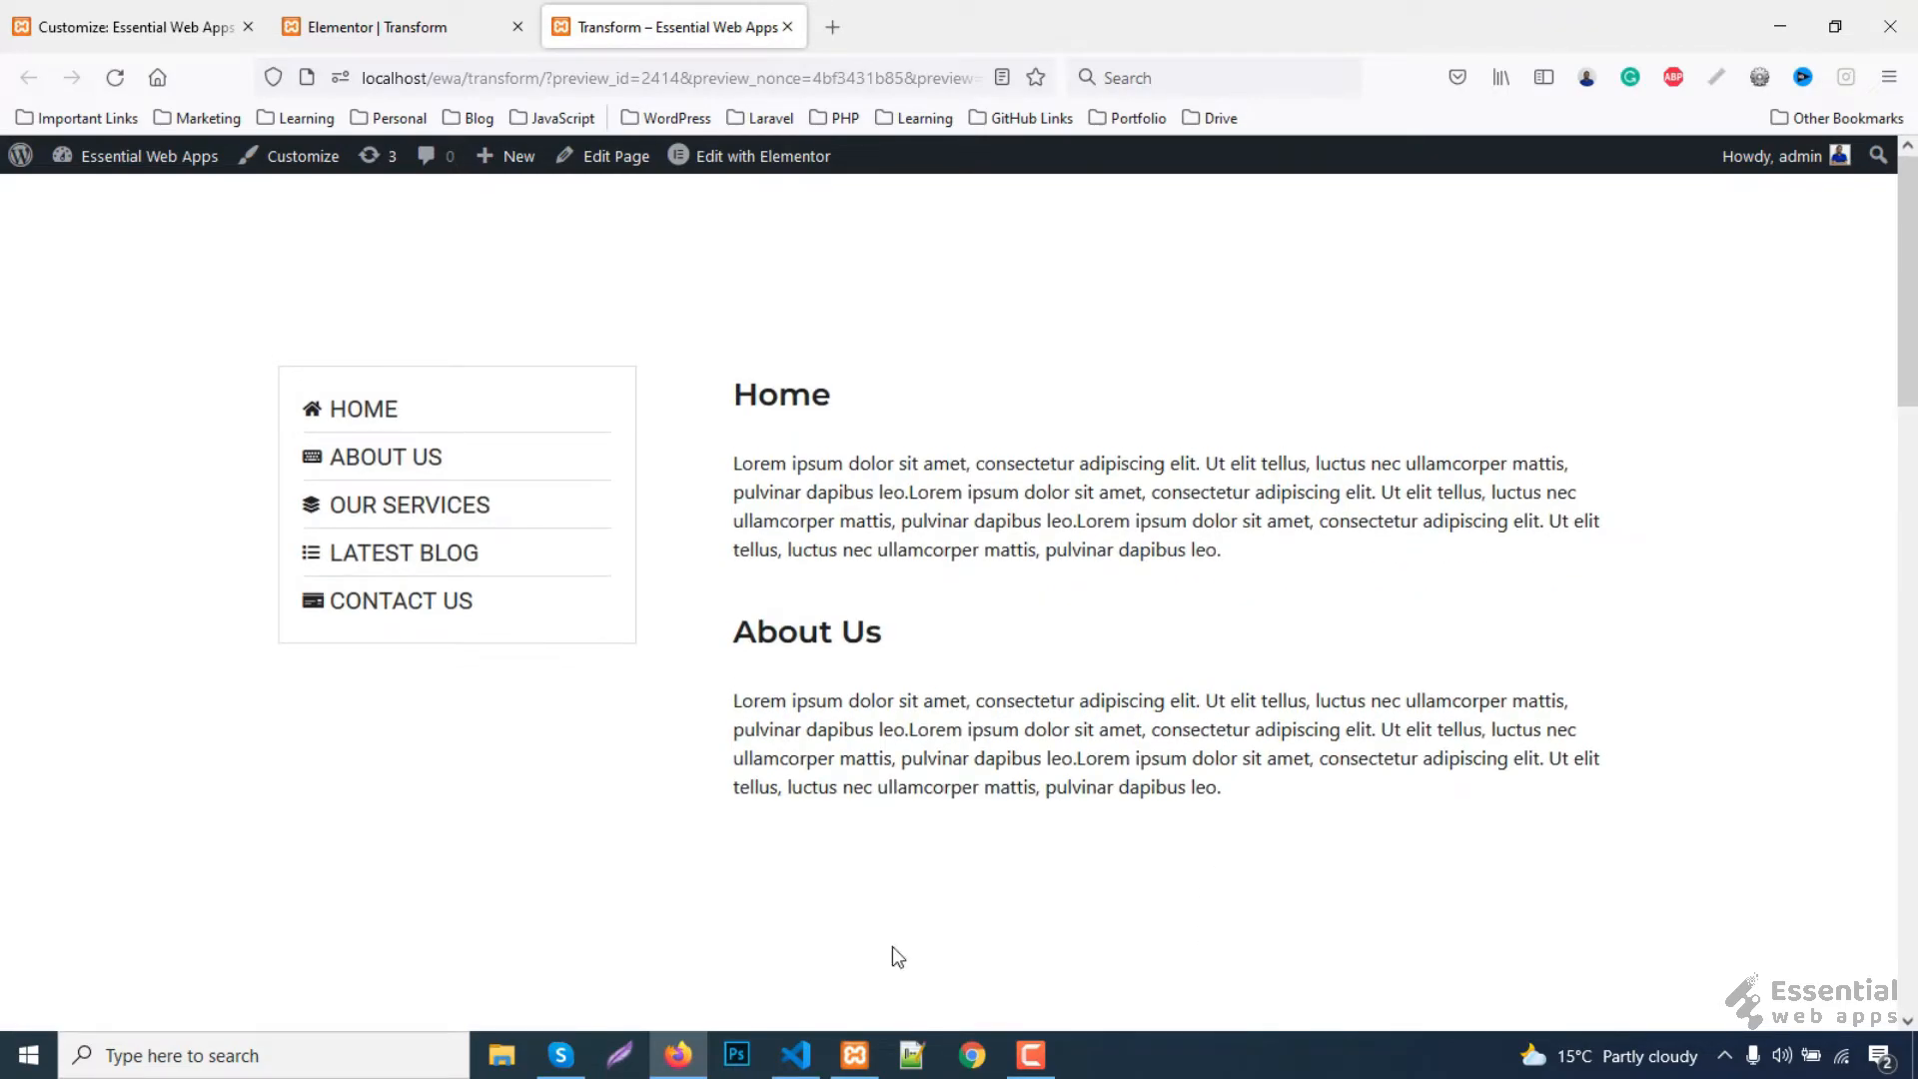
pyautogui.moveTo(428, 535)
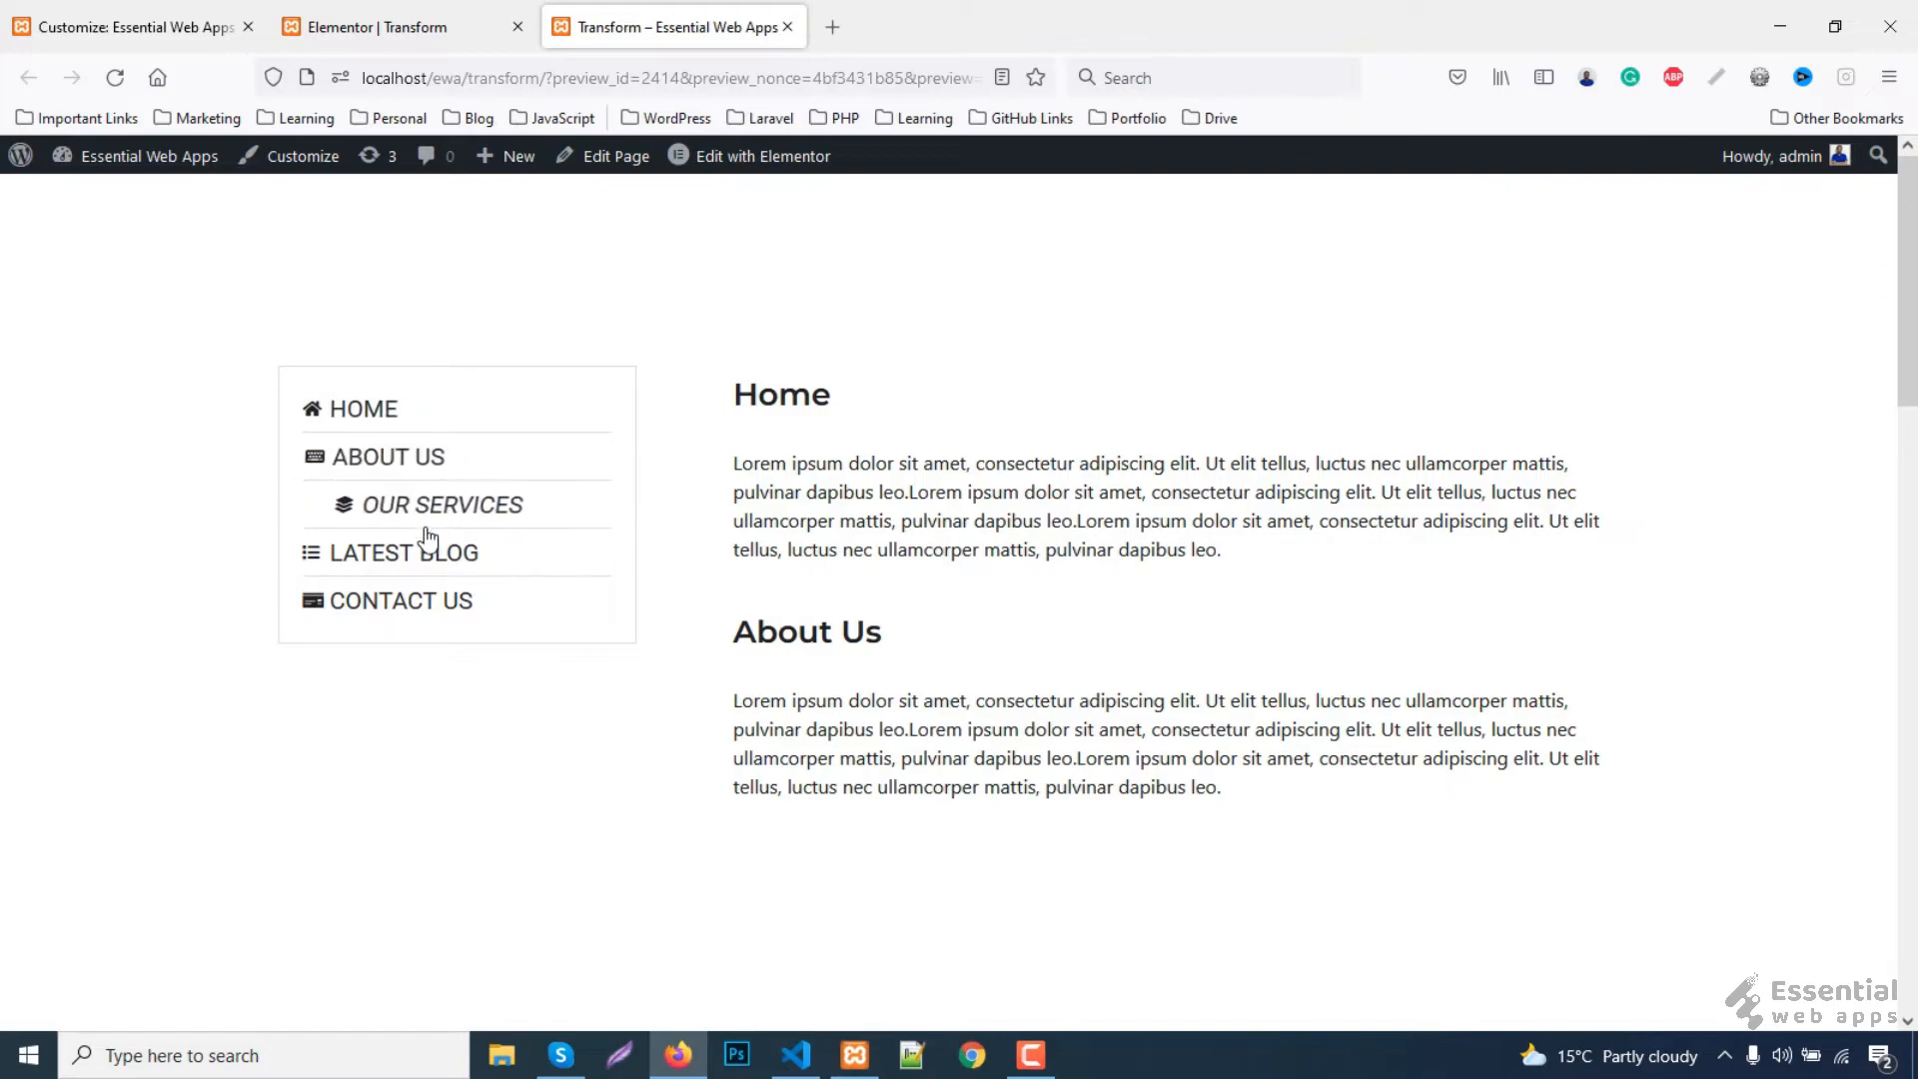
pyautogui.moveTo(403, 469)
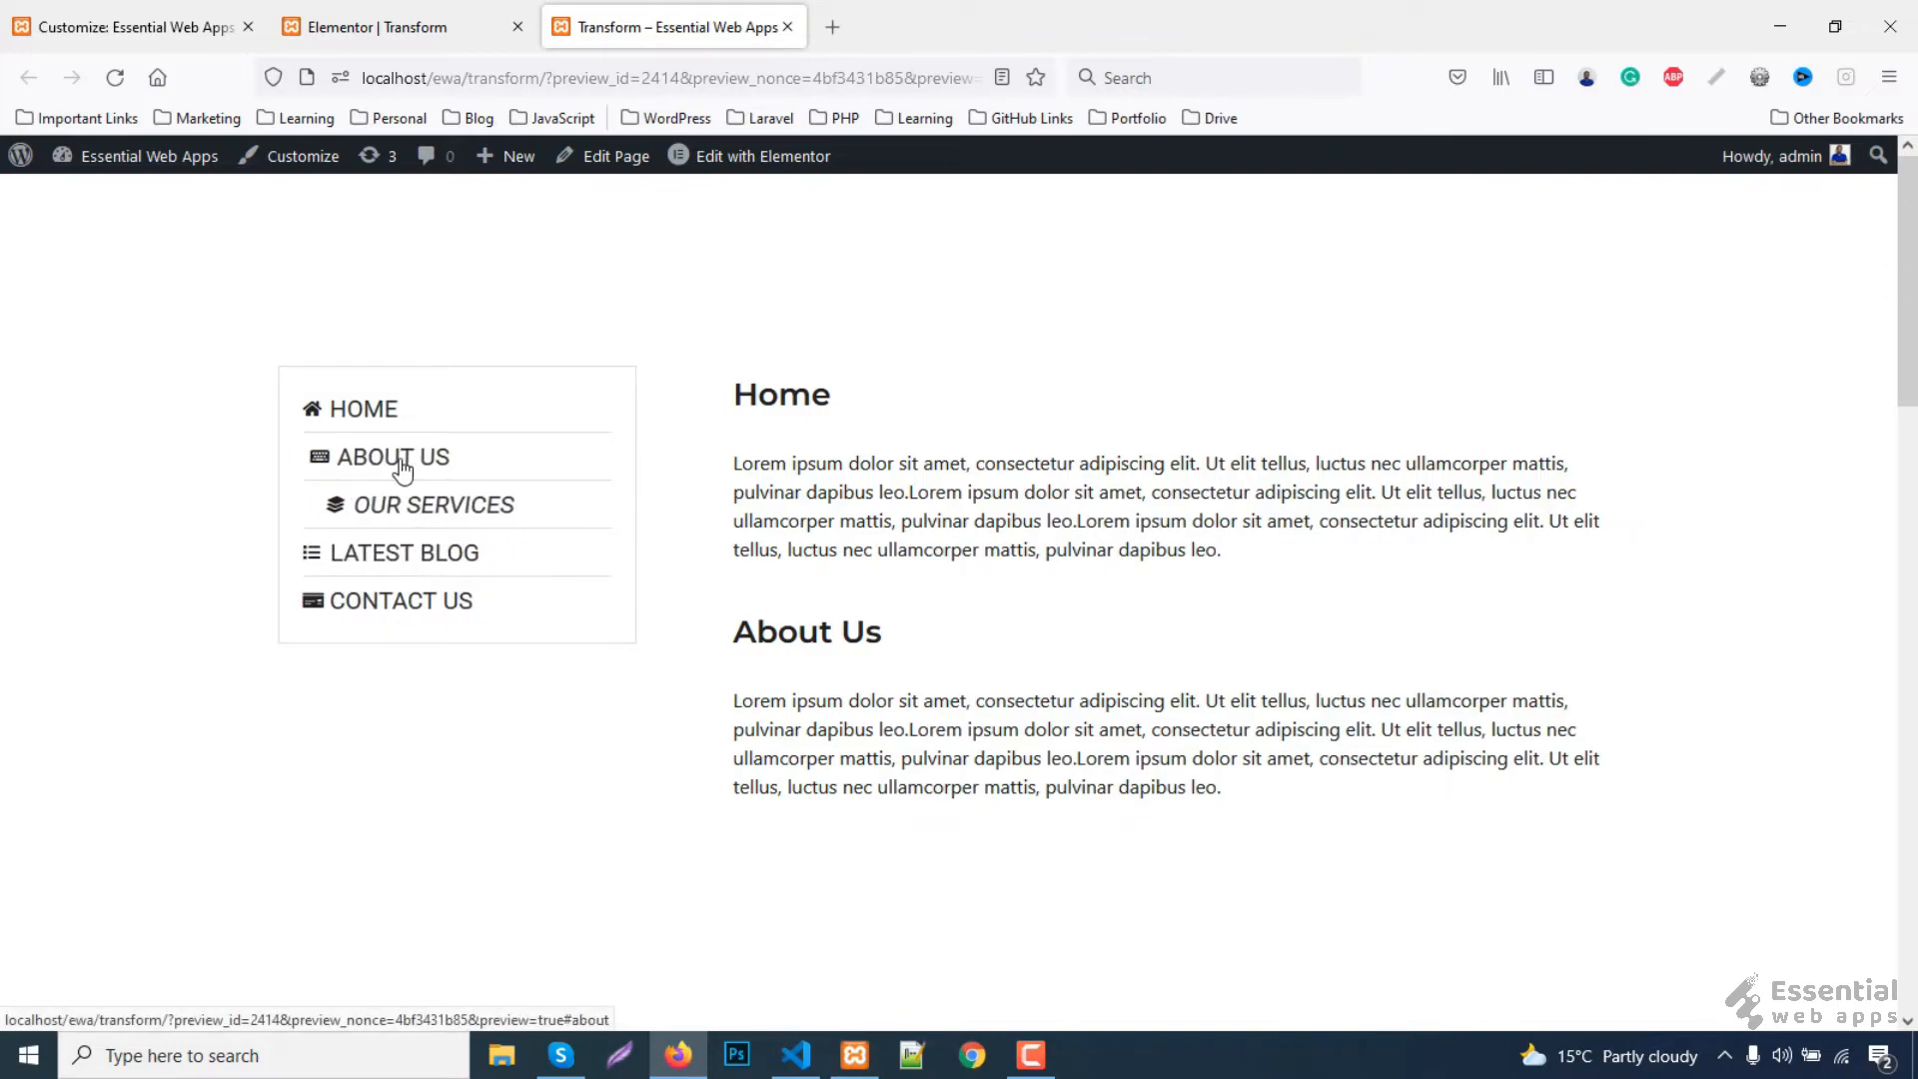
pyautogui.moveTo(387, 567)
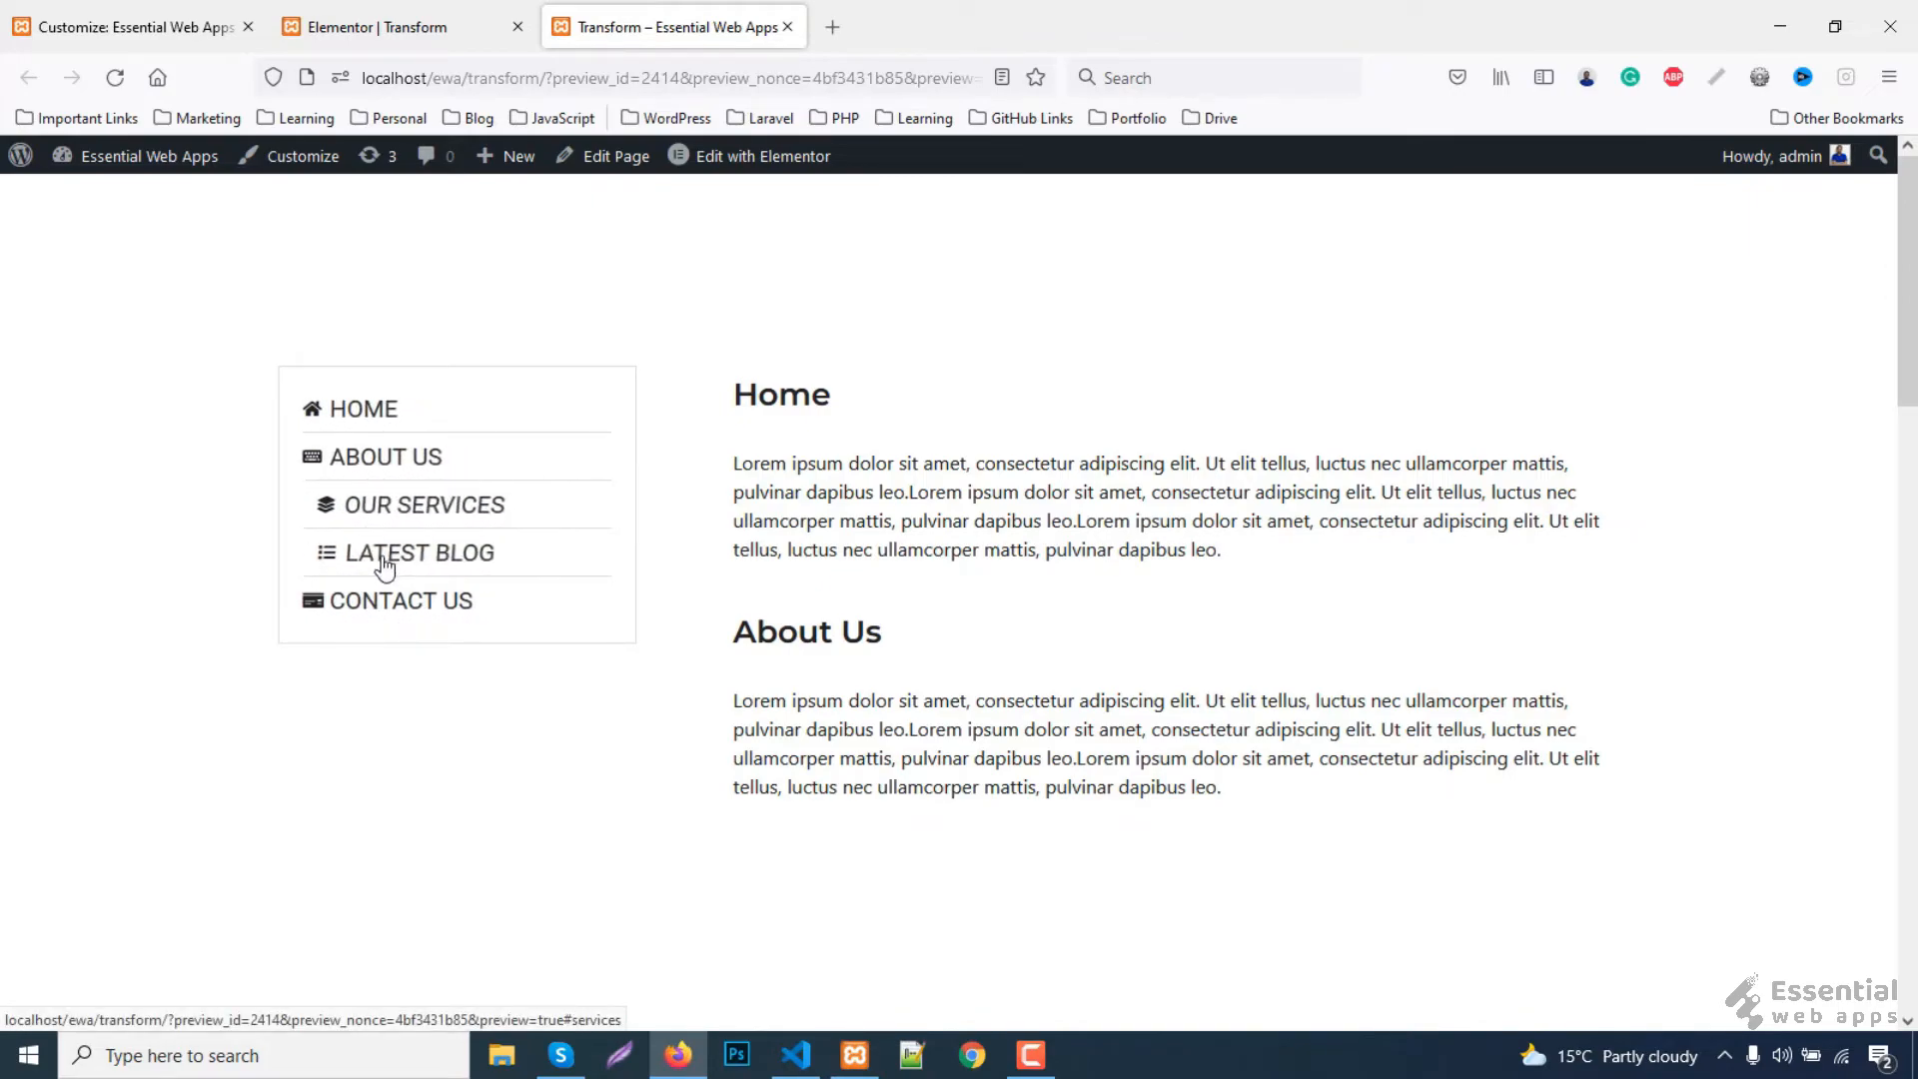